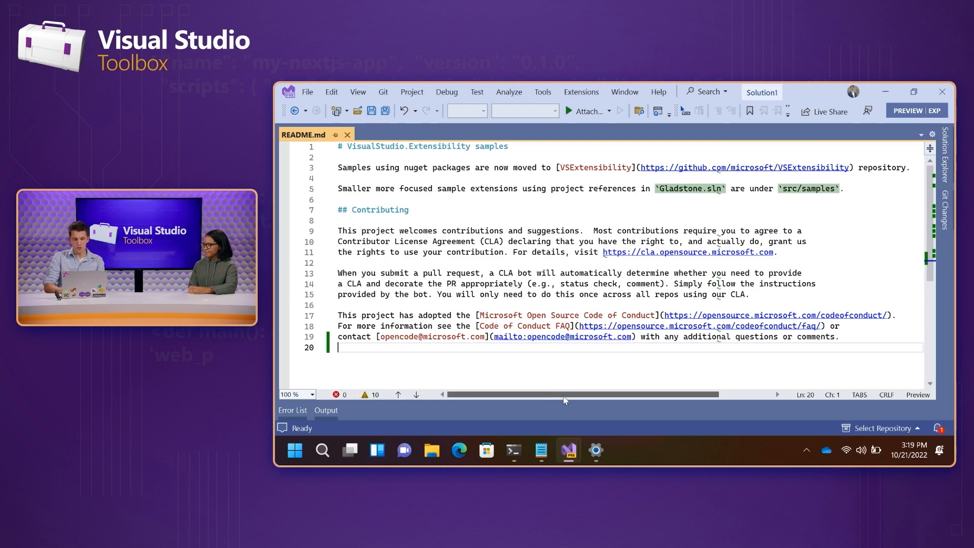
# - Add blank lines below '## Contributing' in README.md, then open MarkdownLinter's TextViewEventListener.cs
pyautogui.click(292, 409)
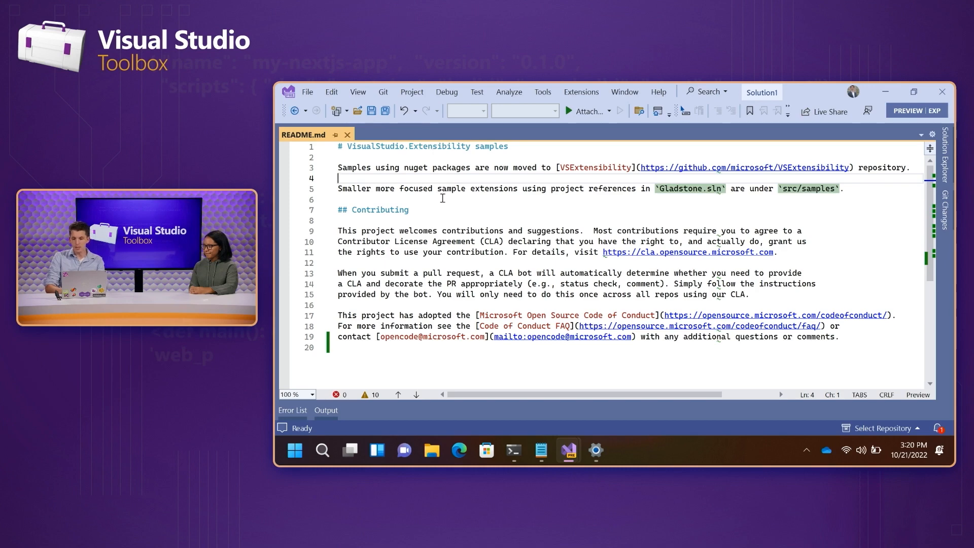
pyautogui.moveTo(689, 163)
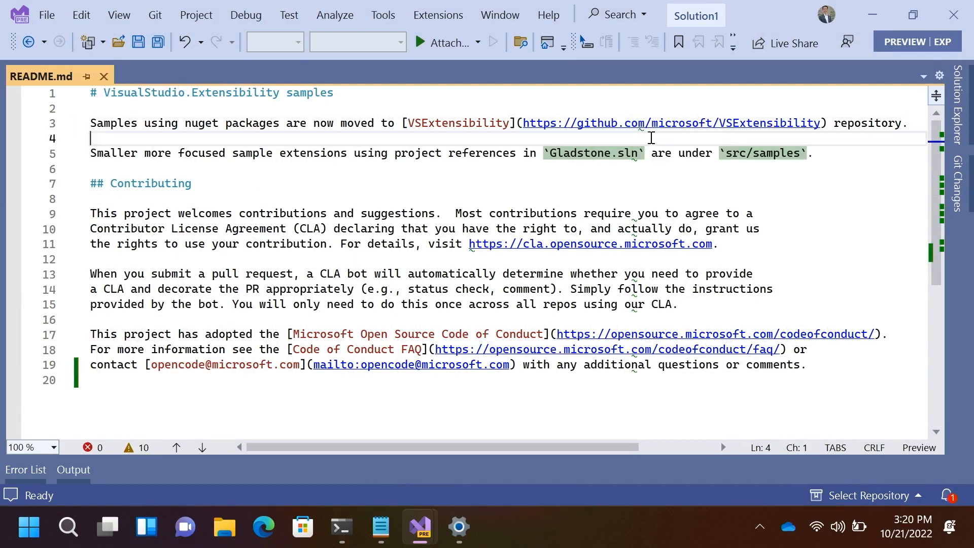
pyautogui.moveTo(643, 122)
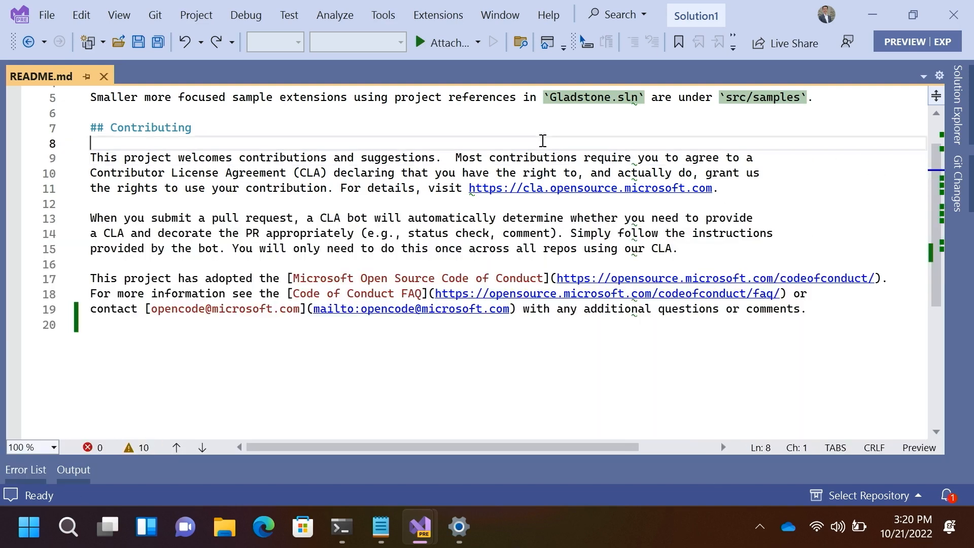
pyautogui.press('Enter')
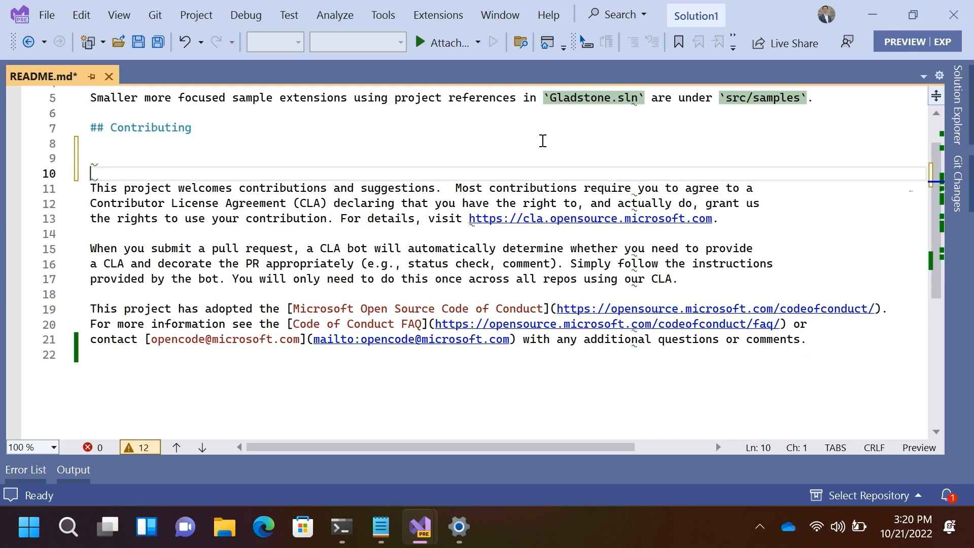
pyautogui.click(26, 470)
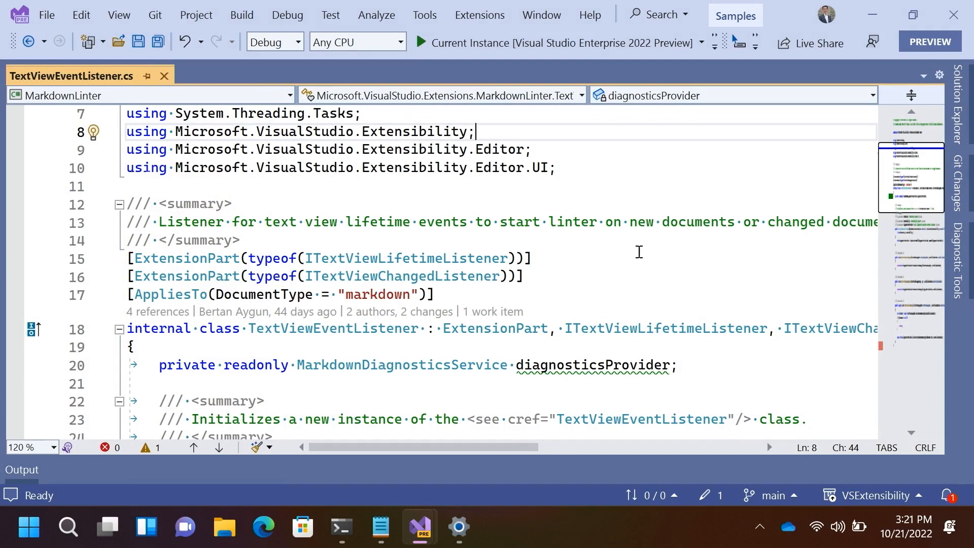
pyautogui.scroll(-3)
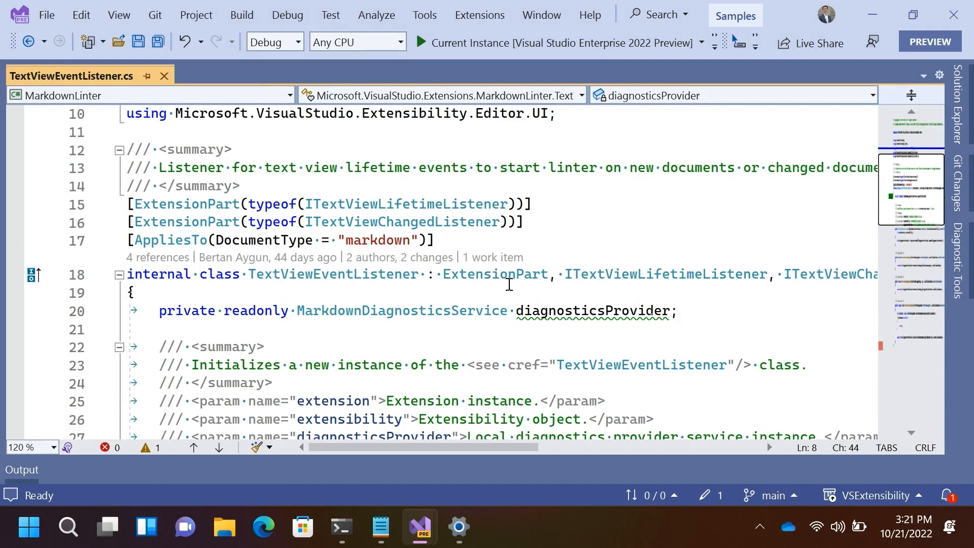
pyautogui.doubleClick(493, 274)
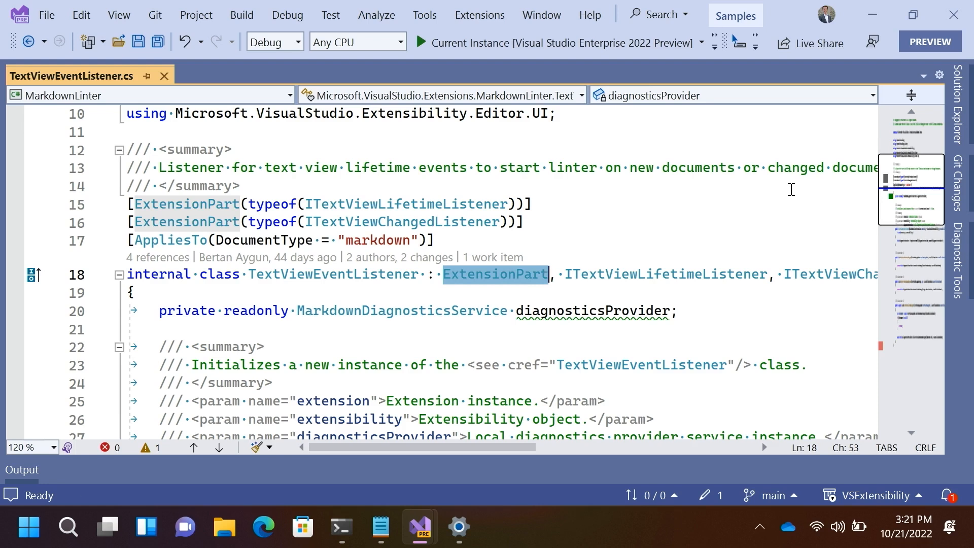
pyautogui.moveTo(748, 266)
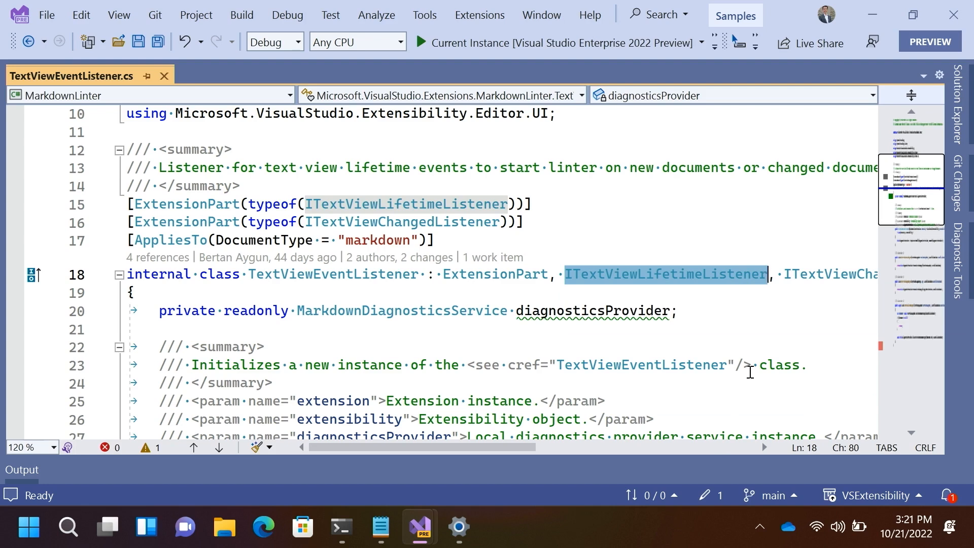
pyautogui.moveTo(816, 313)
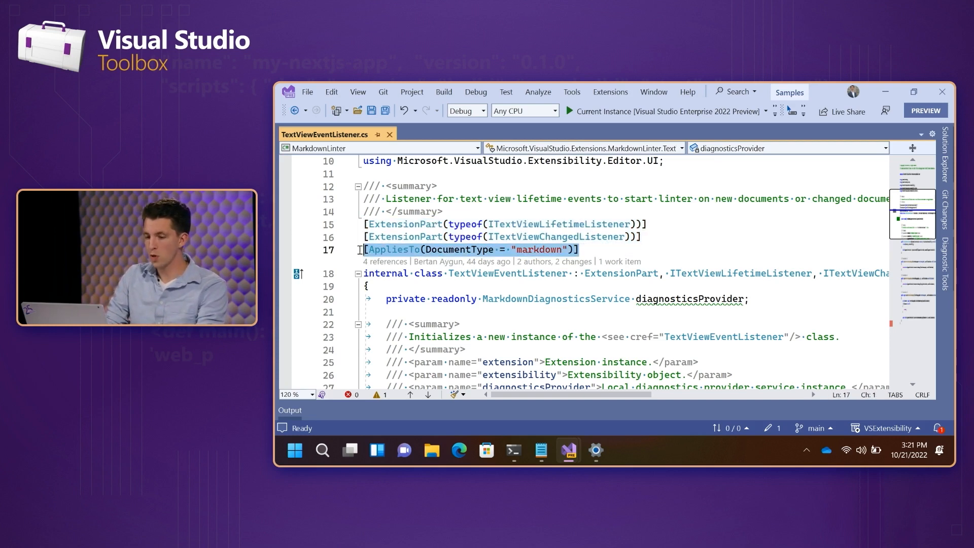
# - Select 'markdown' in the AppliesTo attribute and go to its definition
pyautogui.doubleClick(541, 249)
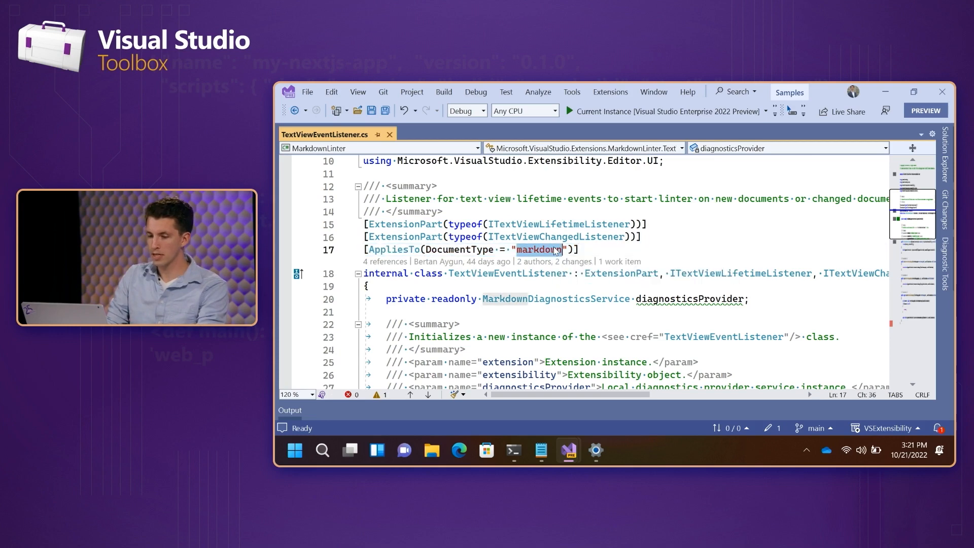
pyautogui.rightClick(553, 249)
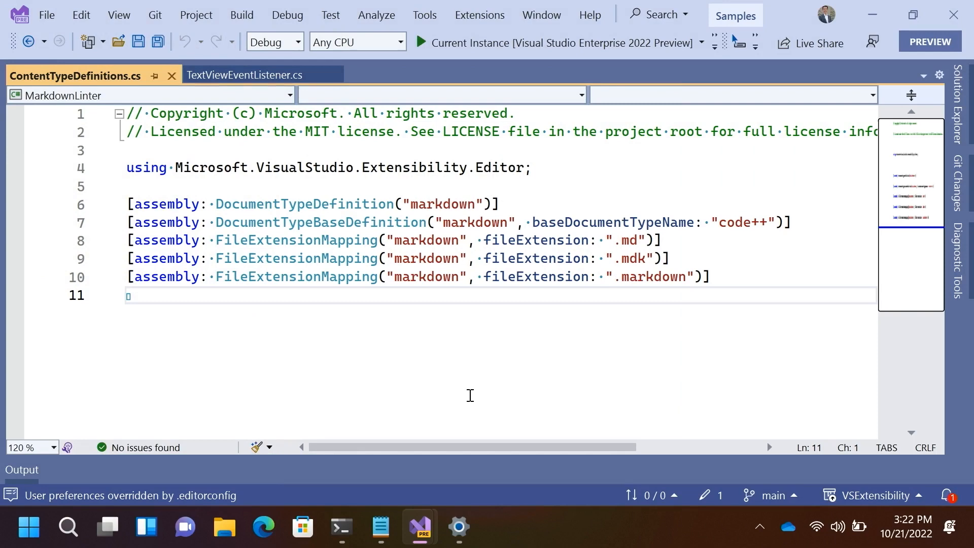
pyautogui.moveTo(414, 213)
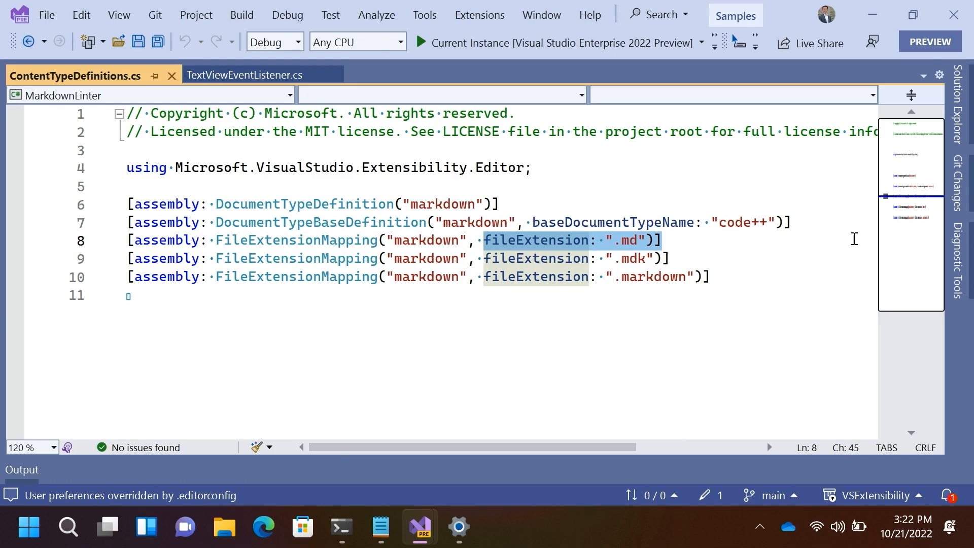
pyautogui.click(708, 277)
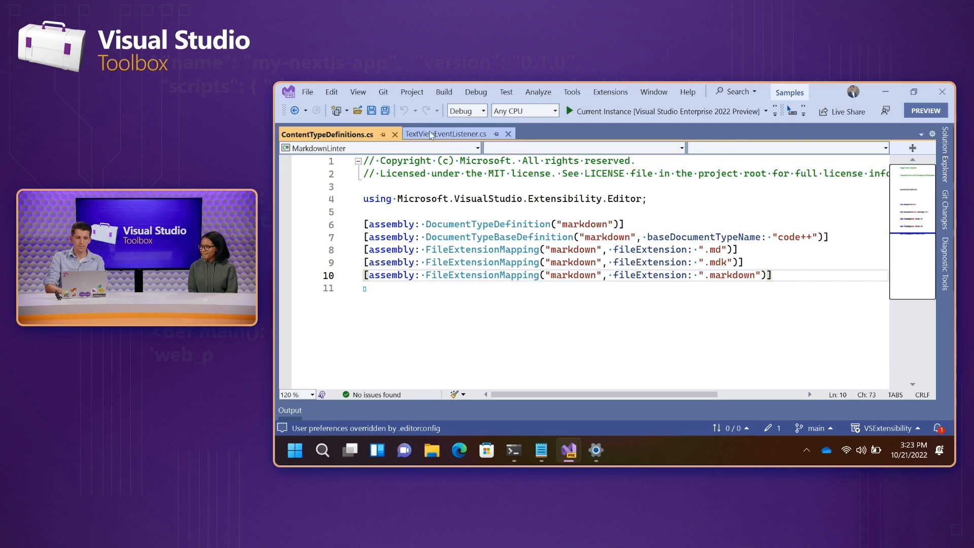
# - Return to TextViewEventListener.cs and place the cursor inside TextViewCreatedAsync
pyautogui.click(446, 134)
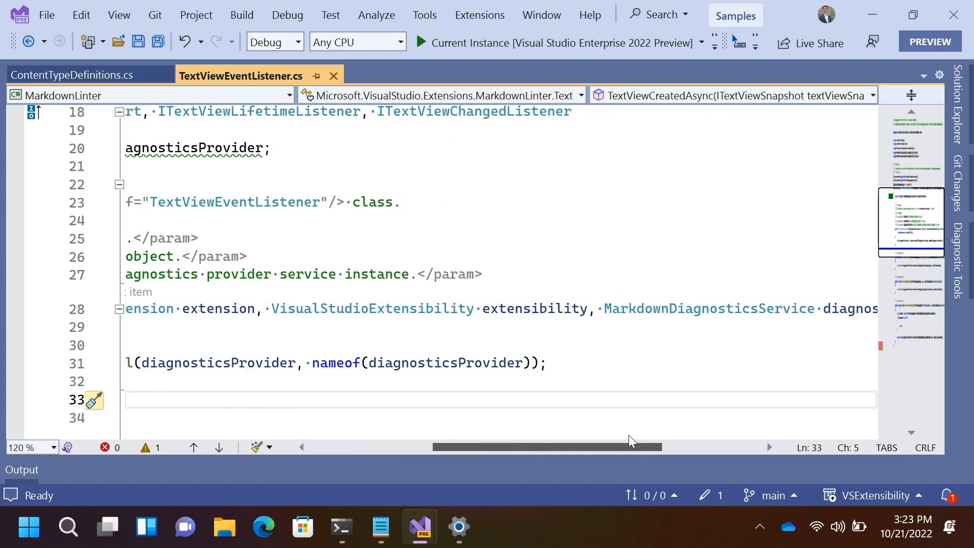
pyautogui.hscroll(3)
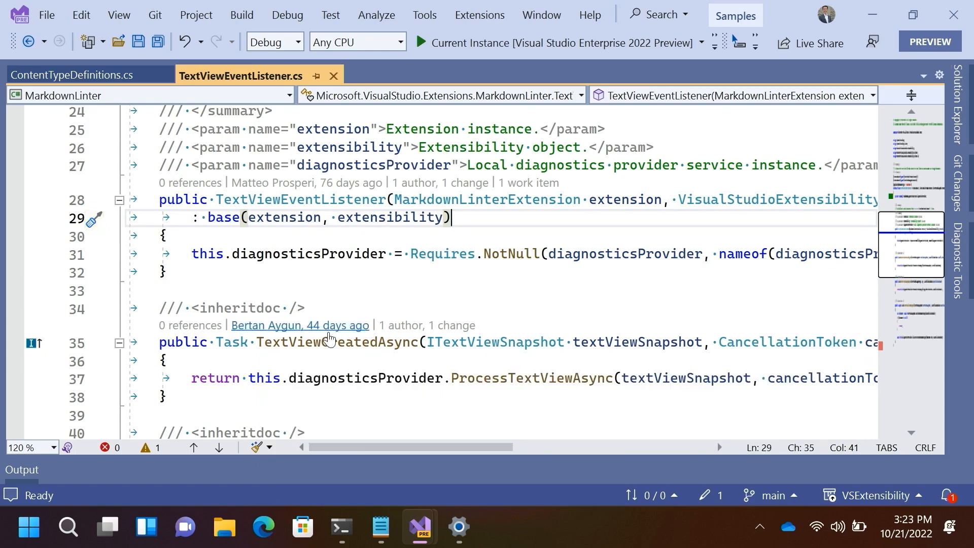
pyautogui.moveTo(649, 329)
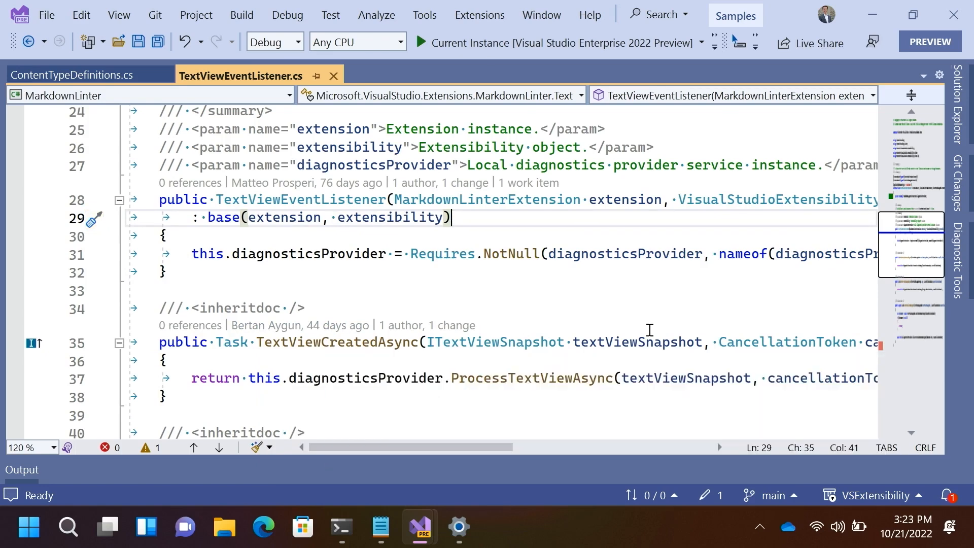
pyautogui.moveTo(702, 341)
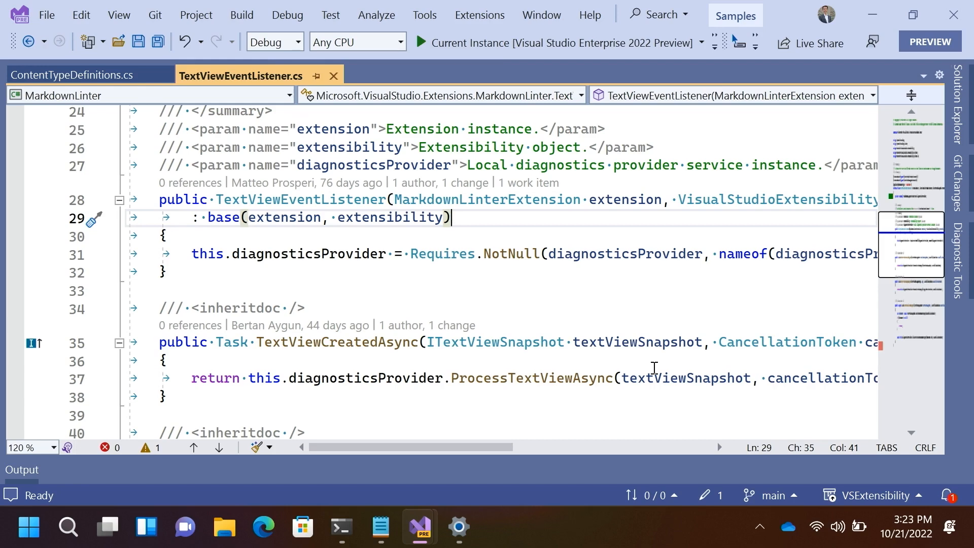
pyautogui.moveTo(488, 341)
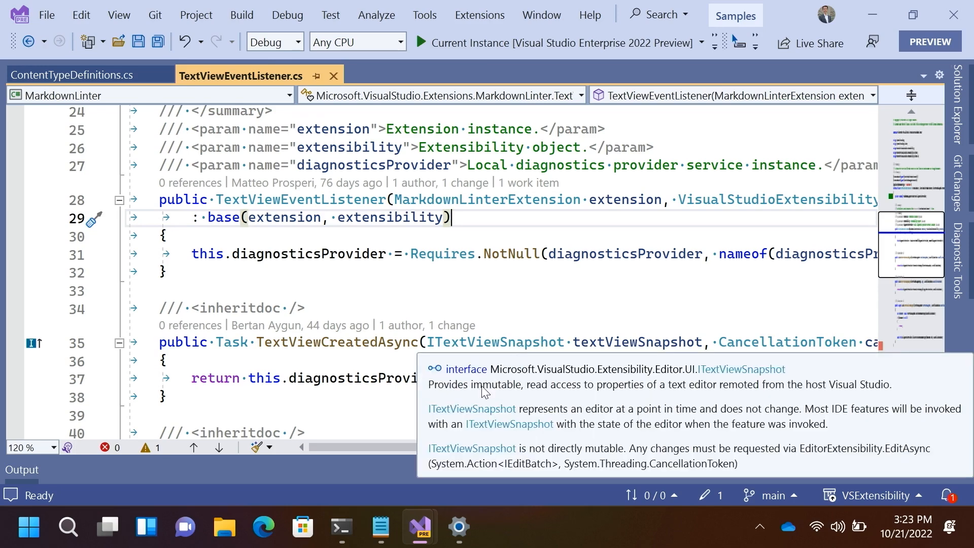
pyautogui.click(402, 361)
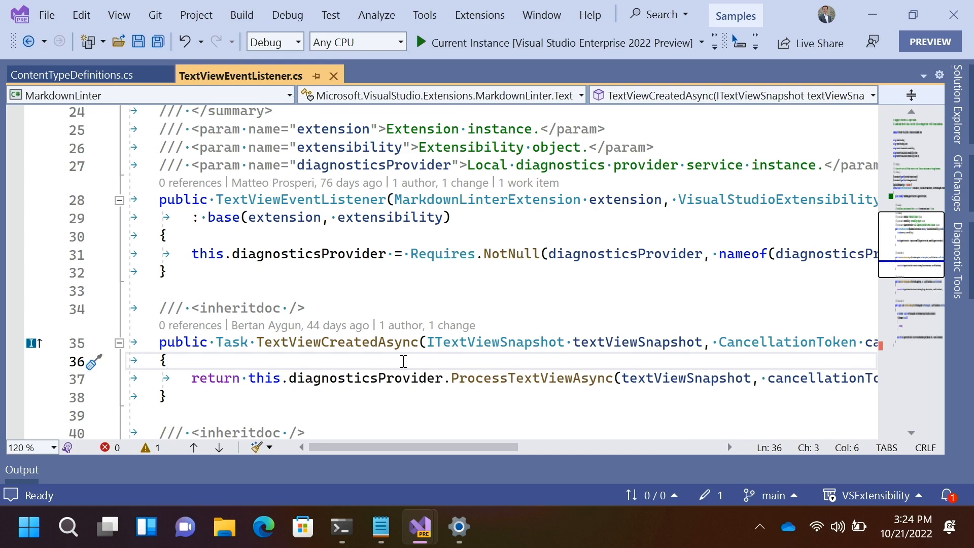
# - Type 'text.' in TextViewCreatedAsync to browse the available members
pyautogui.click(167, 360)
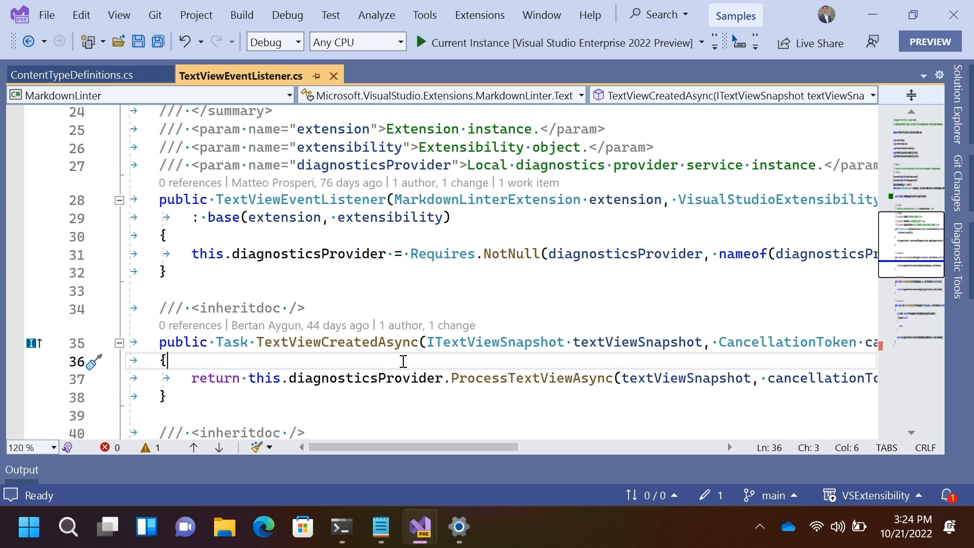
pyautogui.moveTo(490, 366)
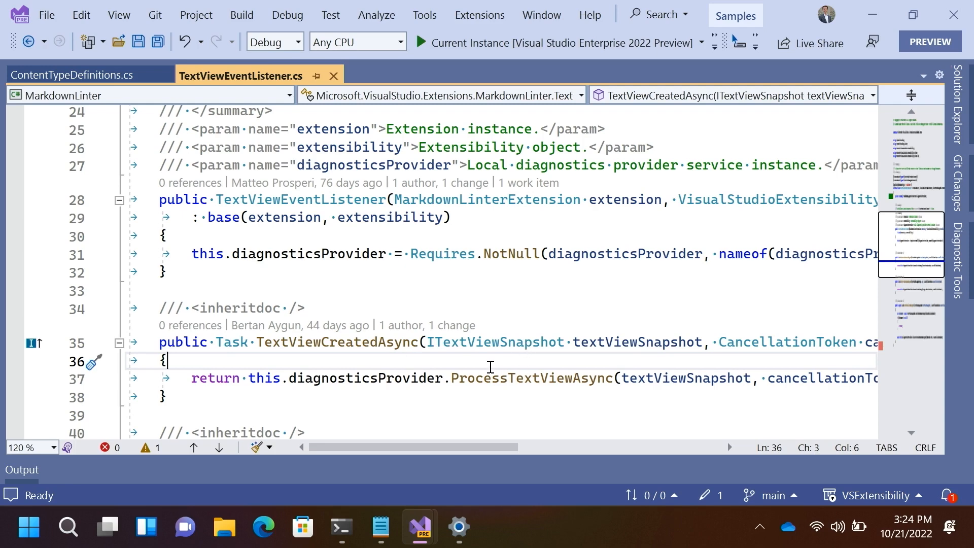
pyautogui.write('textViewSnapshot')
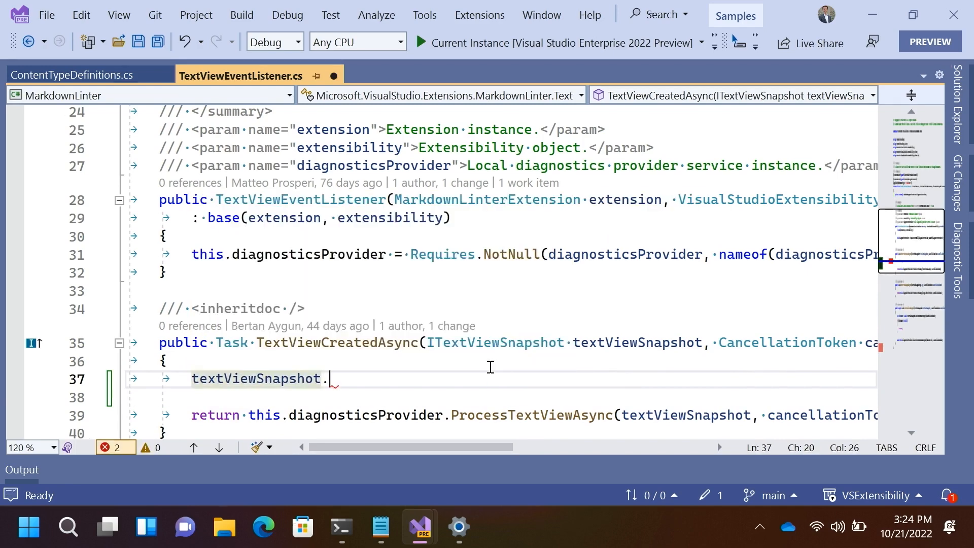
pyautogui.write('.')
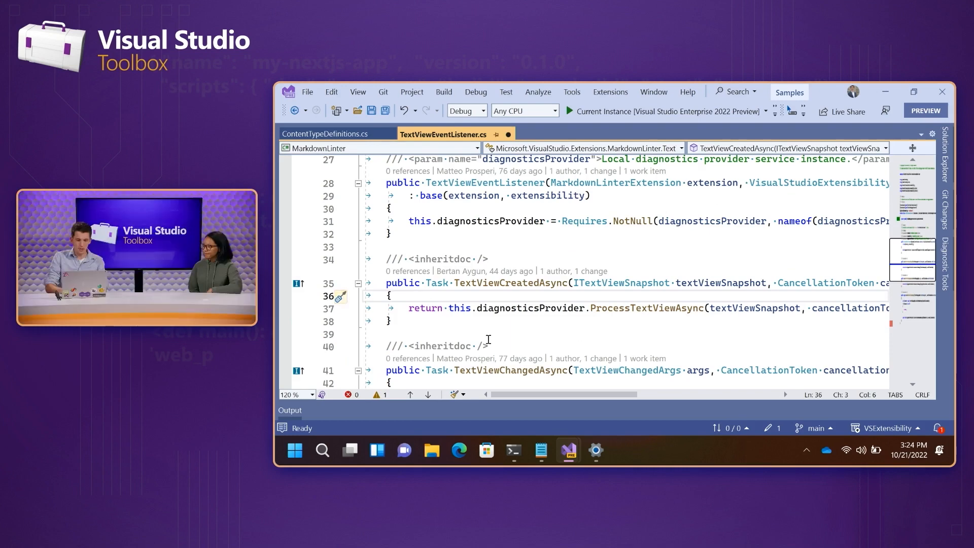
pyautogui.moveTo(512, 282)
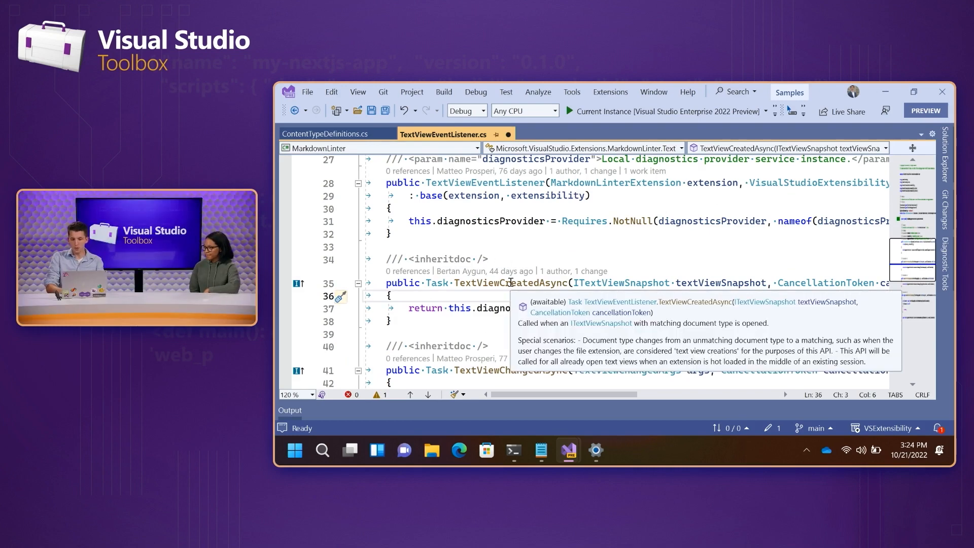
# - Scroll through the handlers and go to the ProcessTextViewAsync definition in MarkdownDiagnosticsService.cs
pyautogui.scroll(-3)
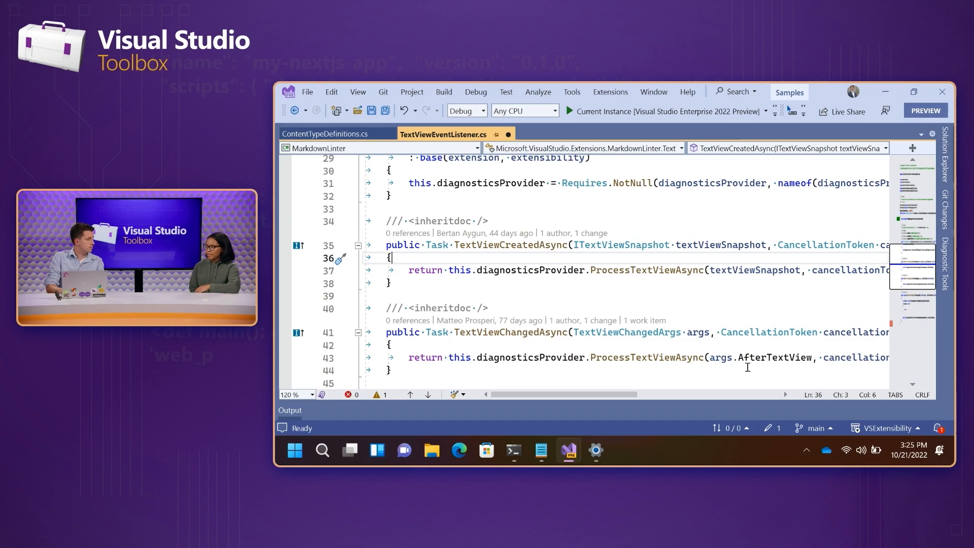
pyautogui.scroll(-3)
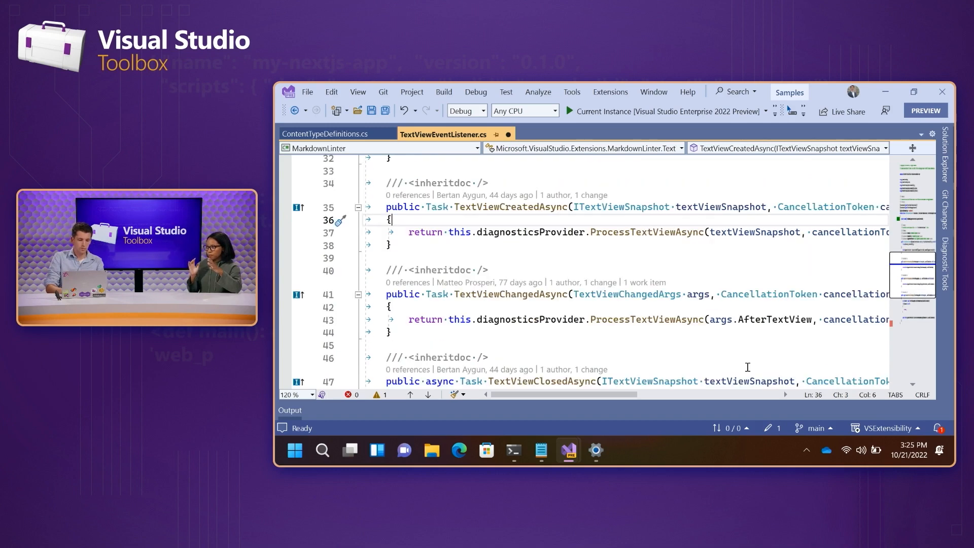
pyautogui.scroll(-3)
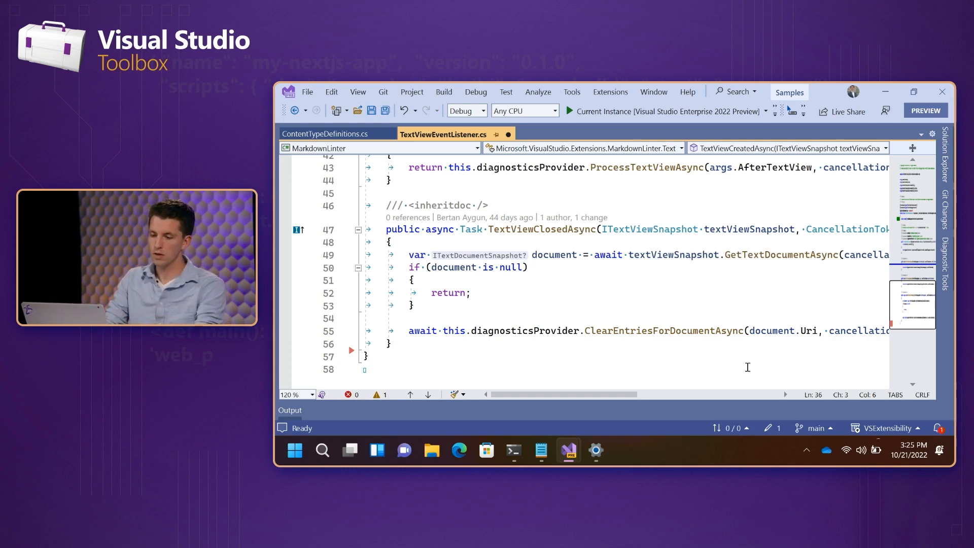
pyautogui.doubleClick(663, 331)
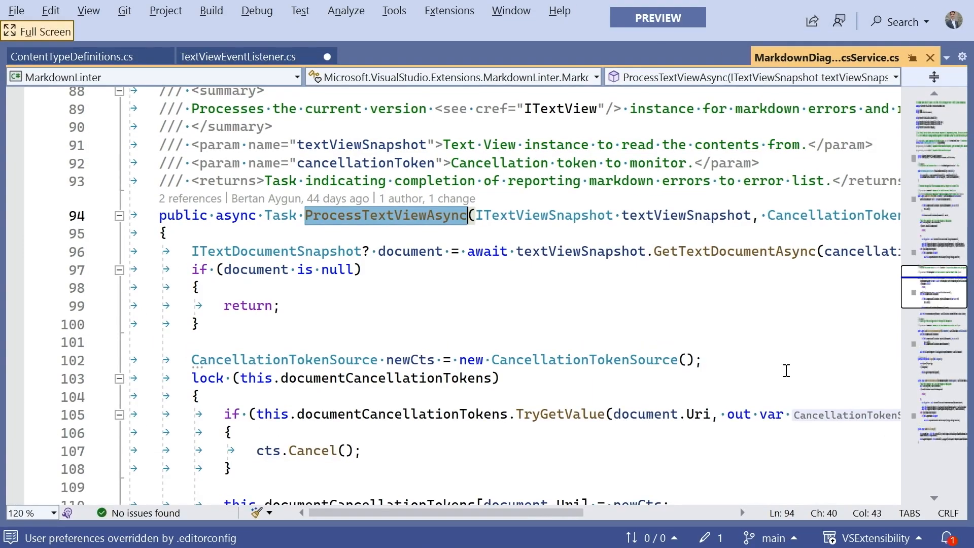
pyautogui.scroll(-3)
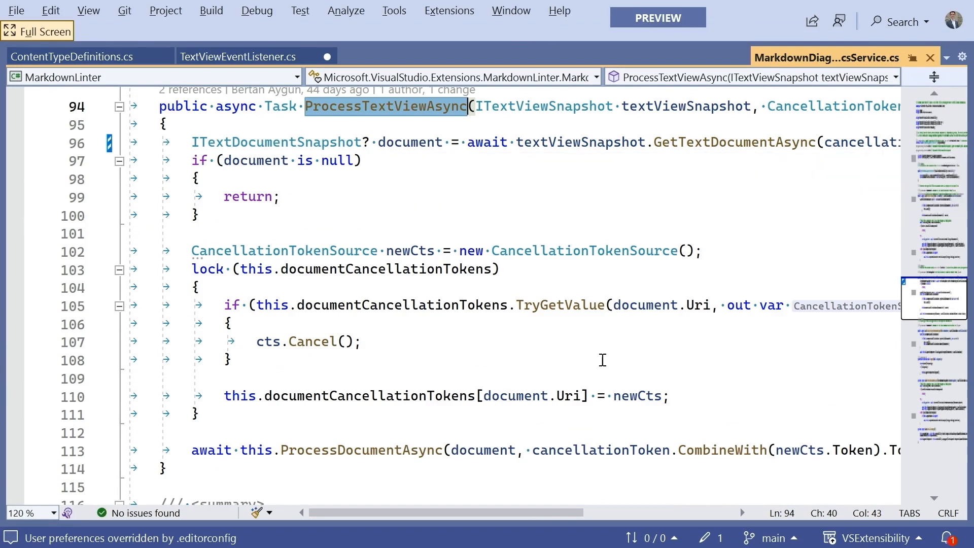
pyautogui.moveTo(371, 164)
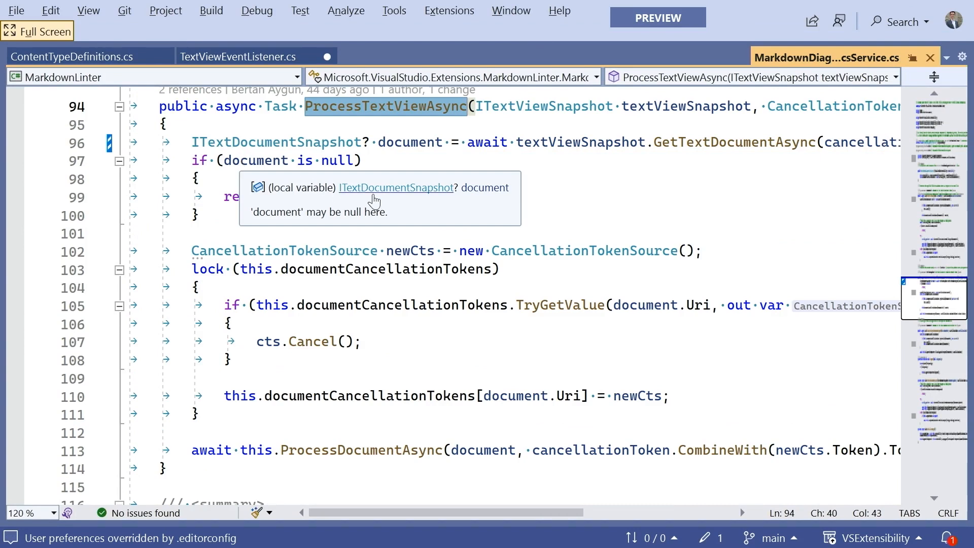
pyautogui.moveTo(396, 188)
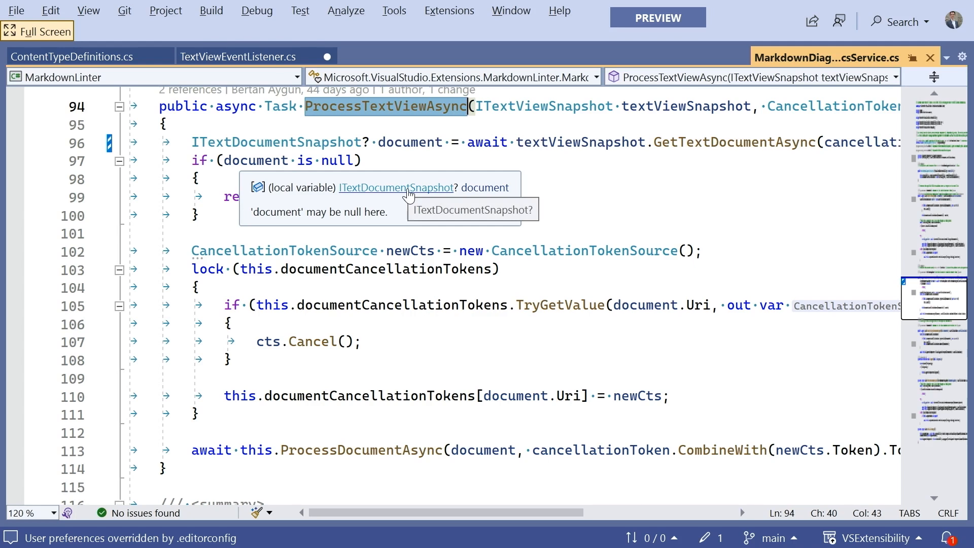
pyautogui.moveTo(244, 204)
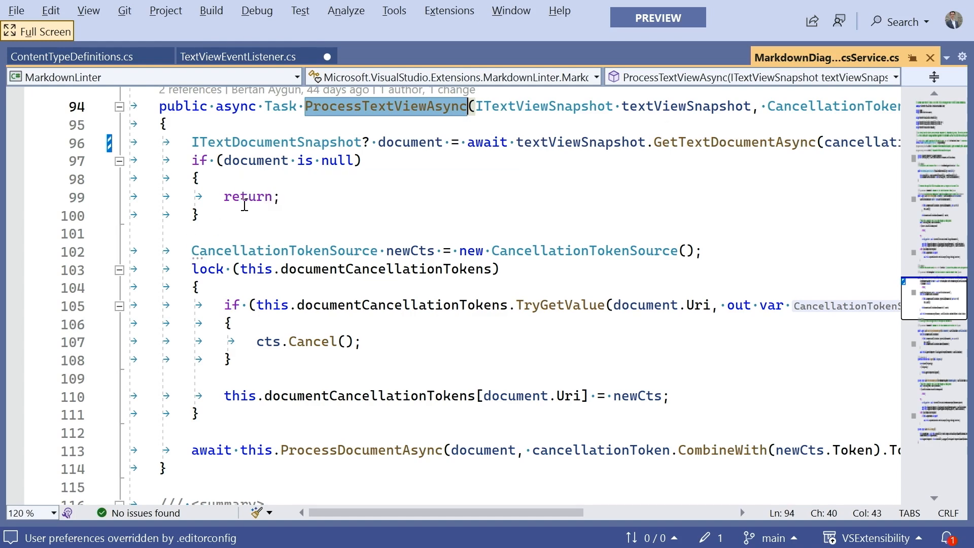
# - Write document.Lines[0].CopyToString() on line 102 of ProcessTextViewAsync
pyautogui.write('d')
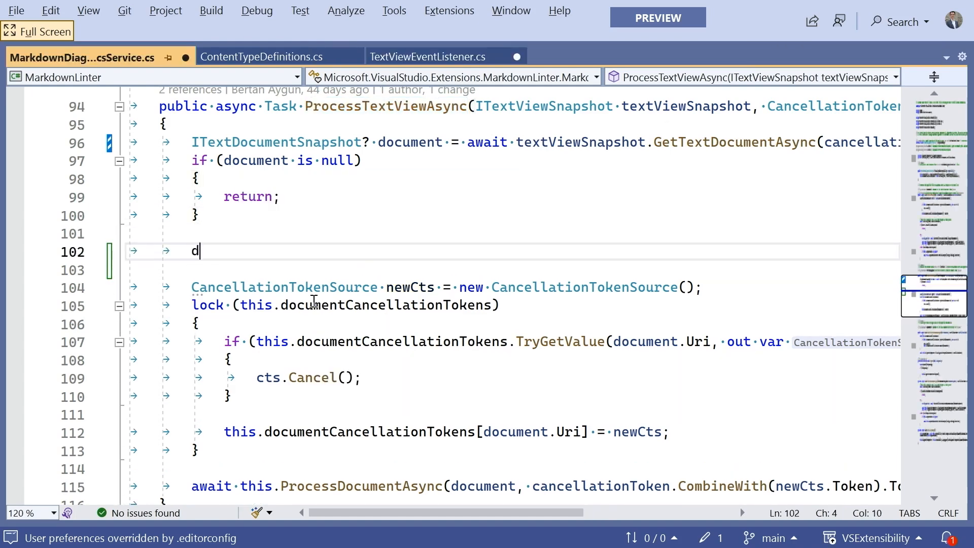
pyautogui.write('ocument.')
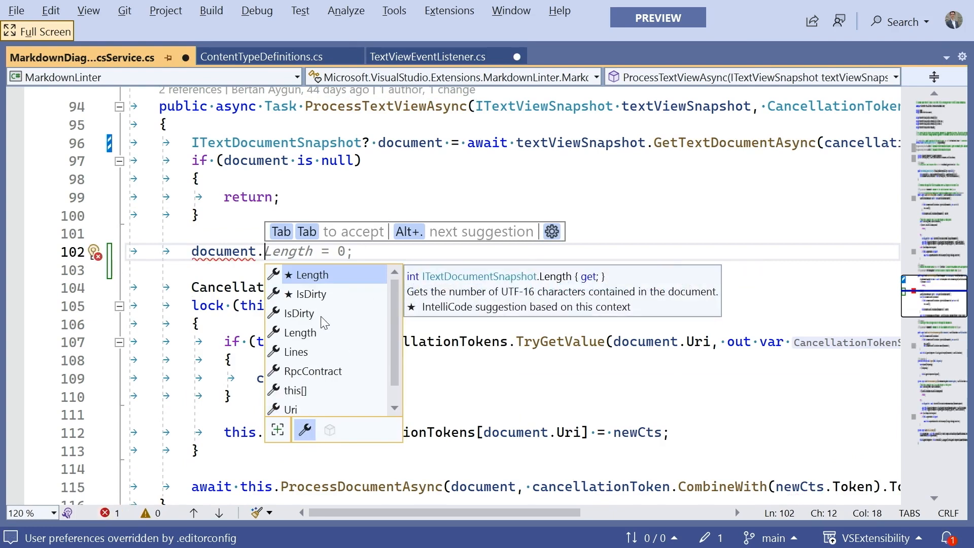
pyautogui.moveTo(328, 278)
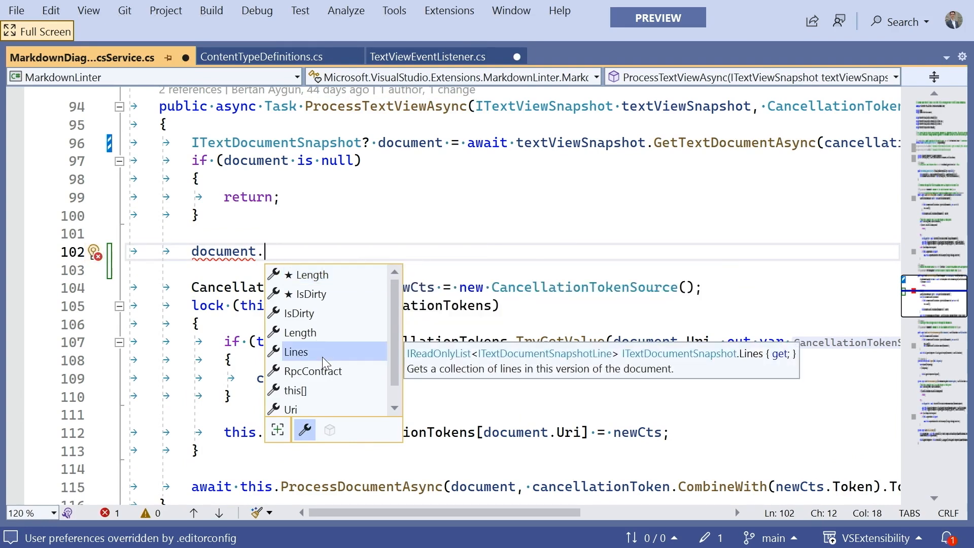
pyautogui.moveTo(318, 391)
pyautogui.write('Lines[0')
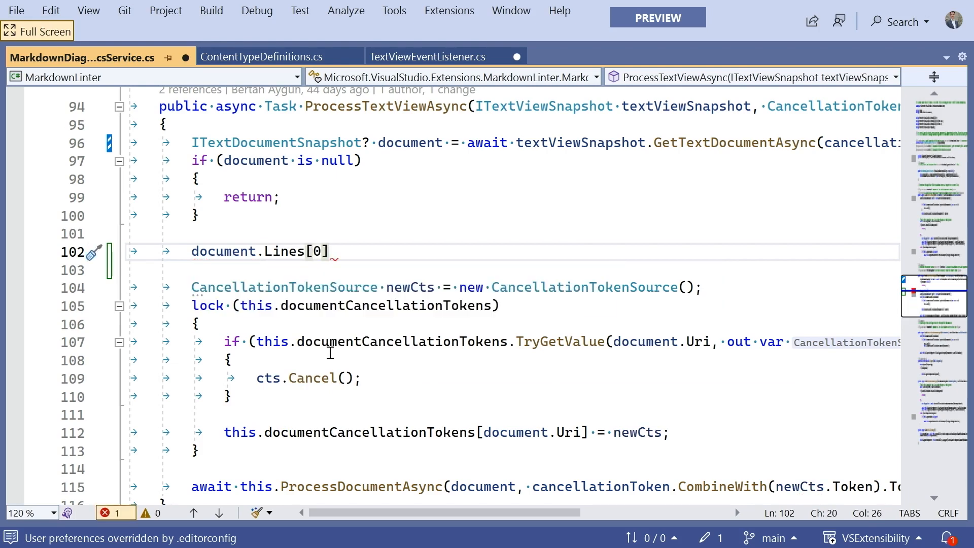
pyautogui.write('.')
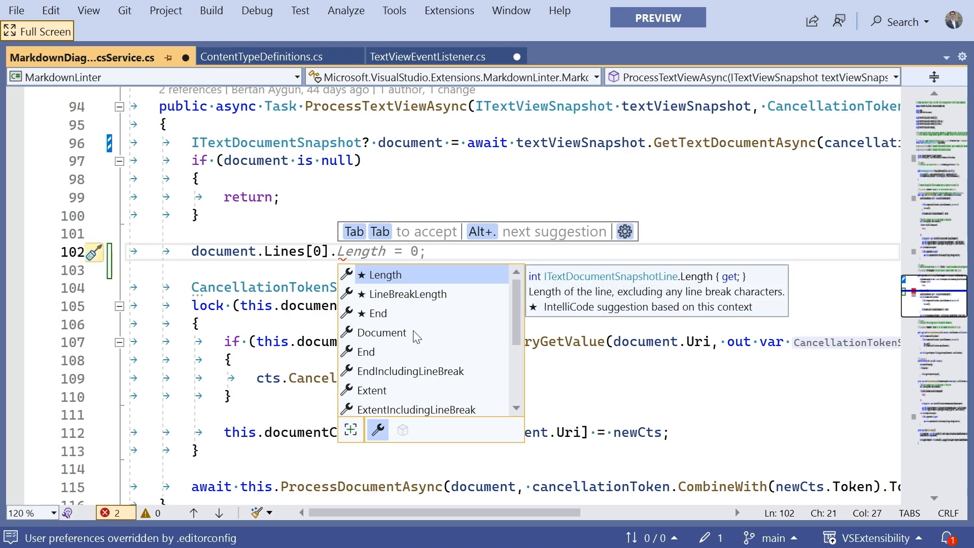
pyautogui.write('CopyToString(')
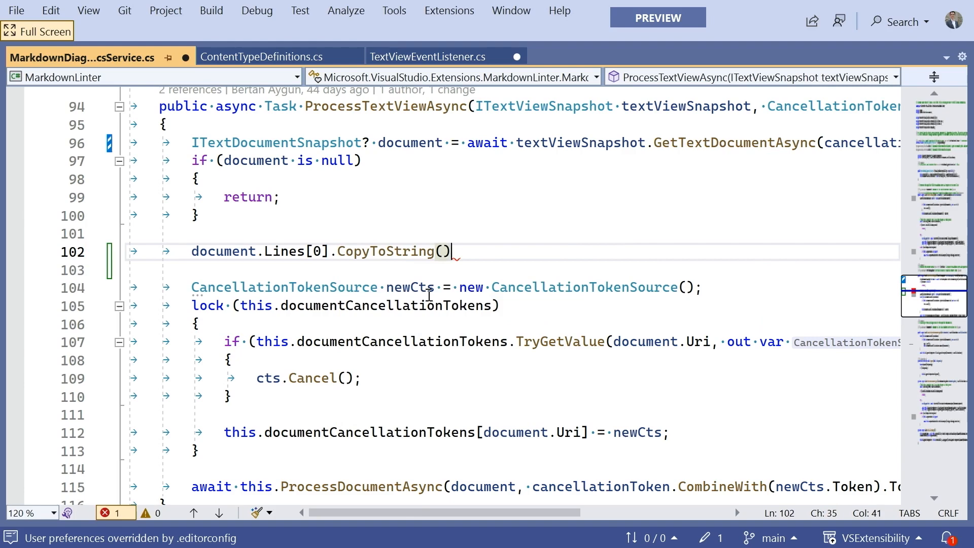
pyautogui.moveTo(402, 251)
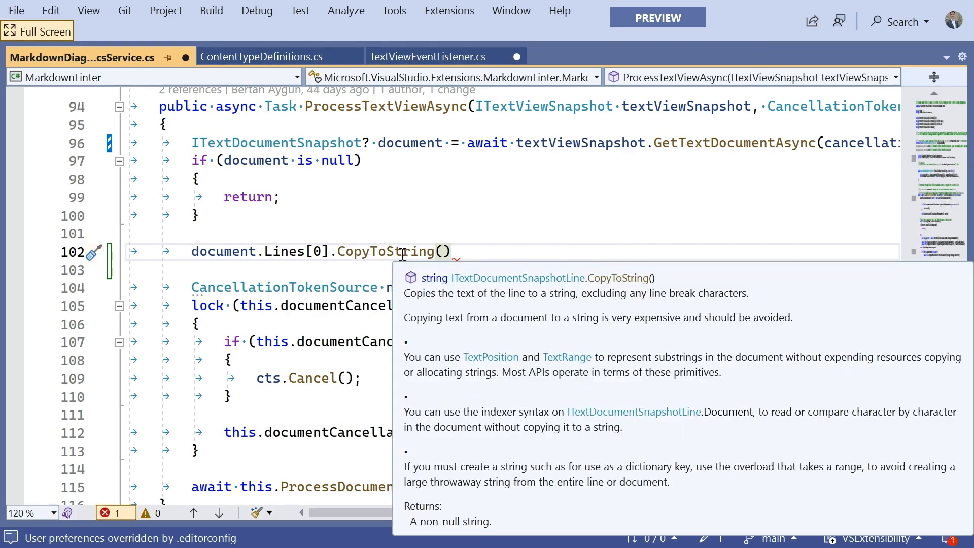
pyautogui.moveTo(584, 238)
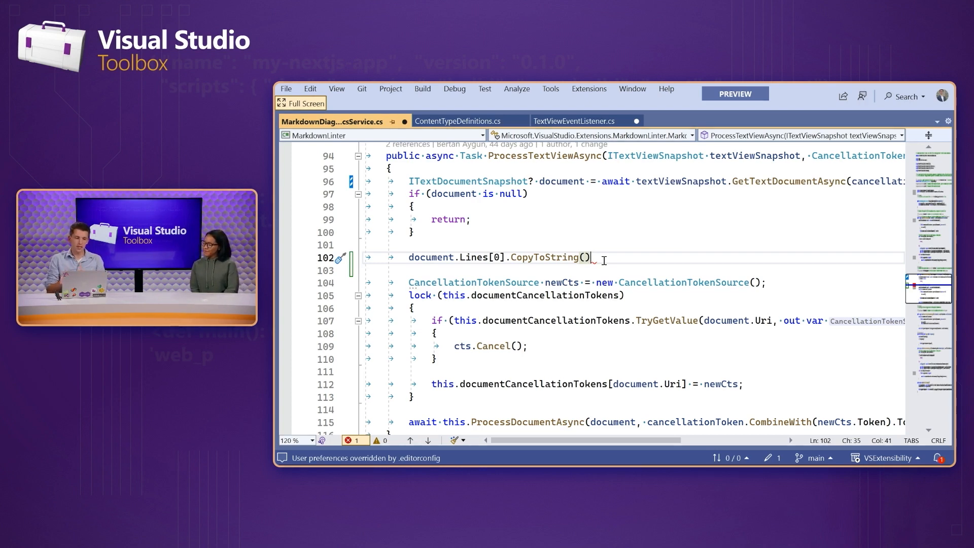
# - Swap CopyToString() for an indexer, delete the line 102 statement, and save
pyautogui.doubleClick(552, 256)
pyautogui.write('[')
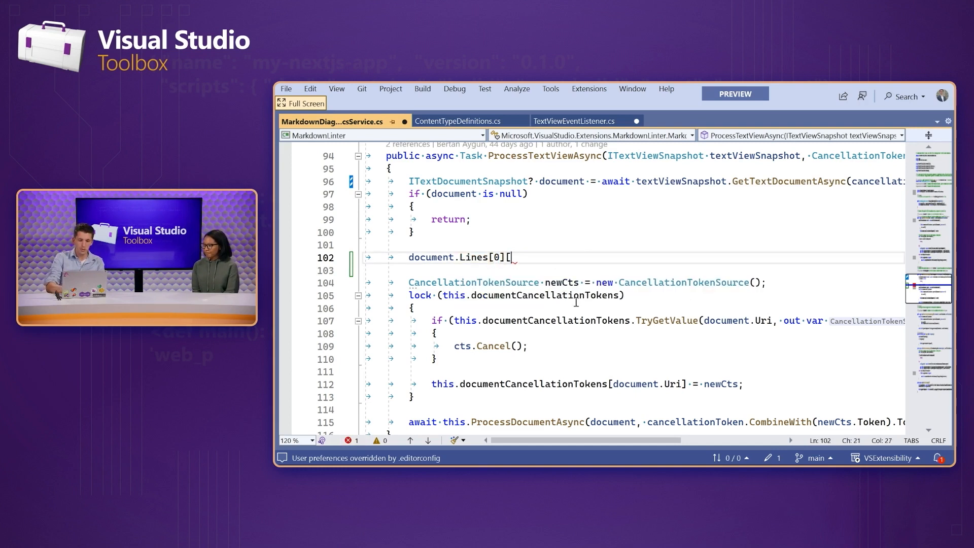
pyautogui.write('0];')
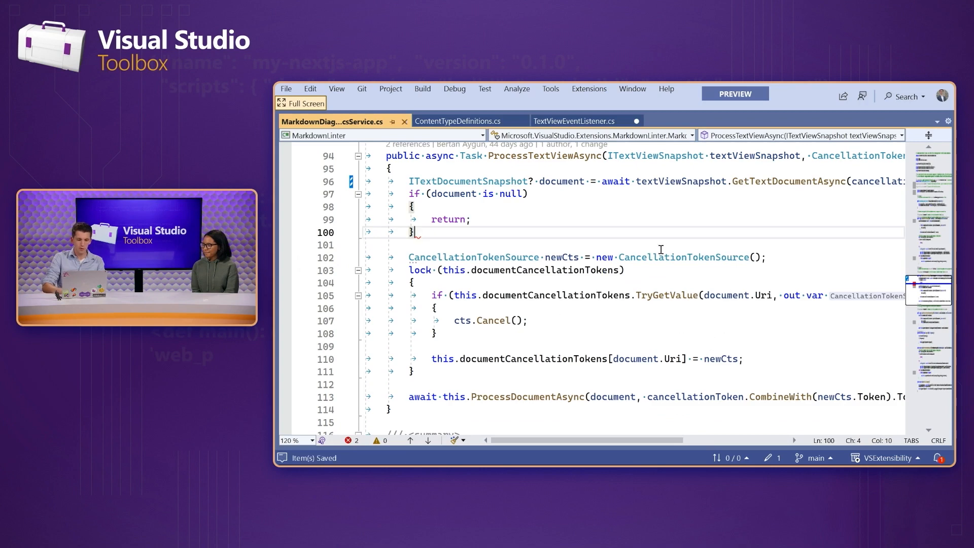
pyautogui.moveTo(468, 181)
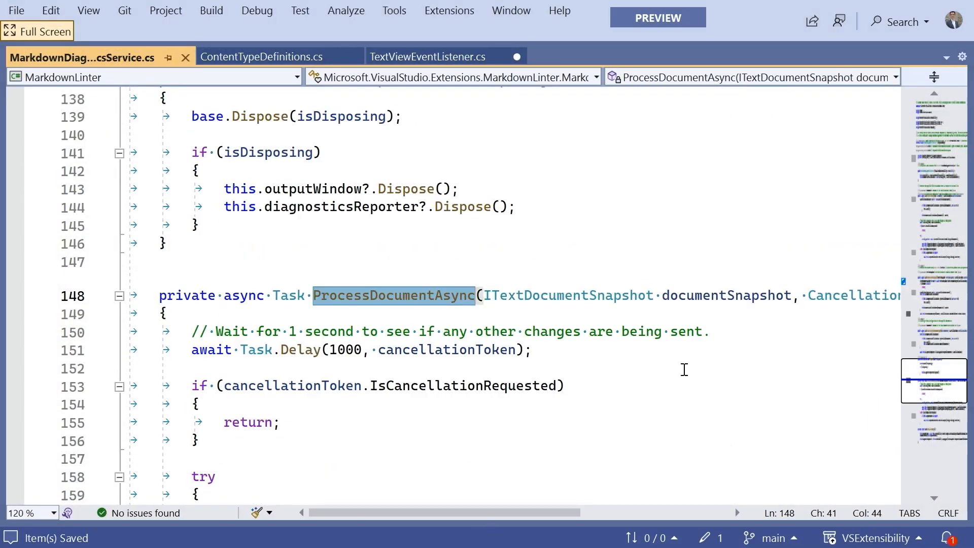
# - Scroll to ProcessDocumentAsync and highlight every diagnosticsReporter reference
pyautogui.scroll(-3)
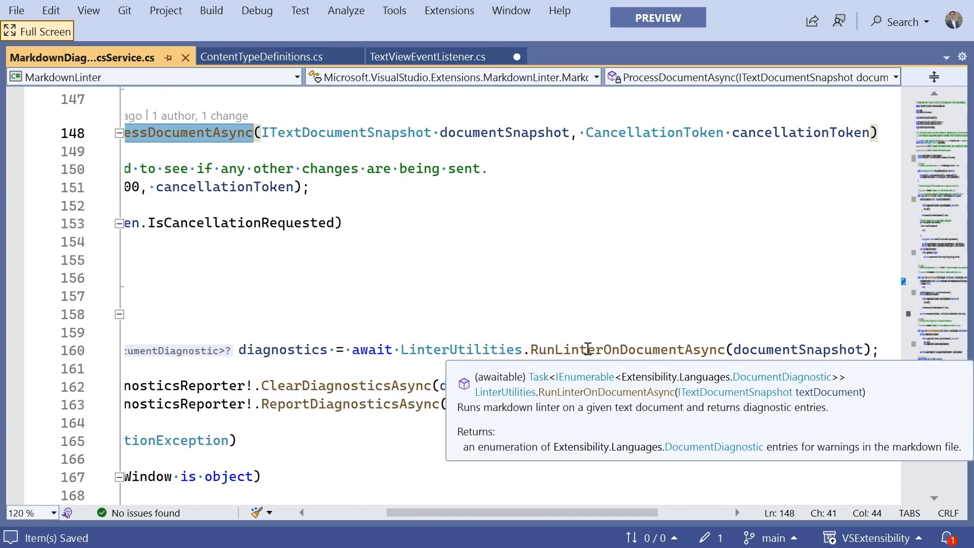
pyautogui.moveTo(689, 243)
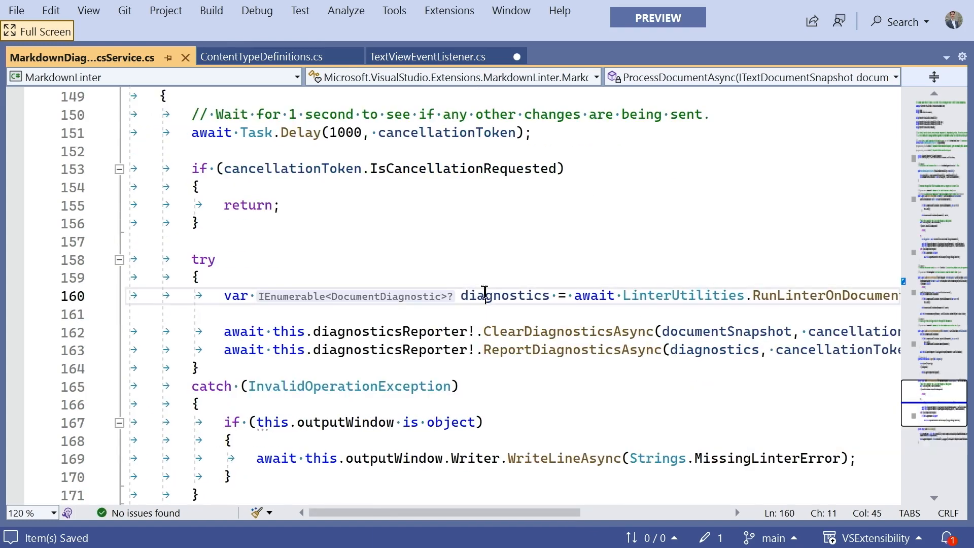
pyautogui.doubleClick(505, 296)
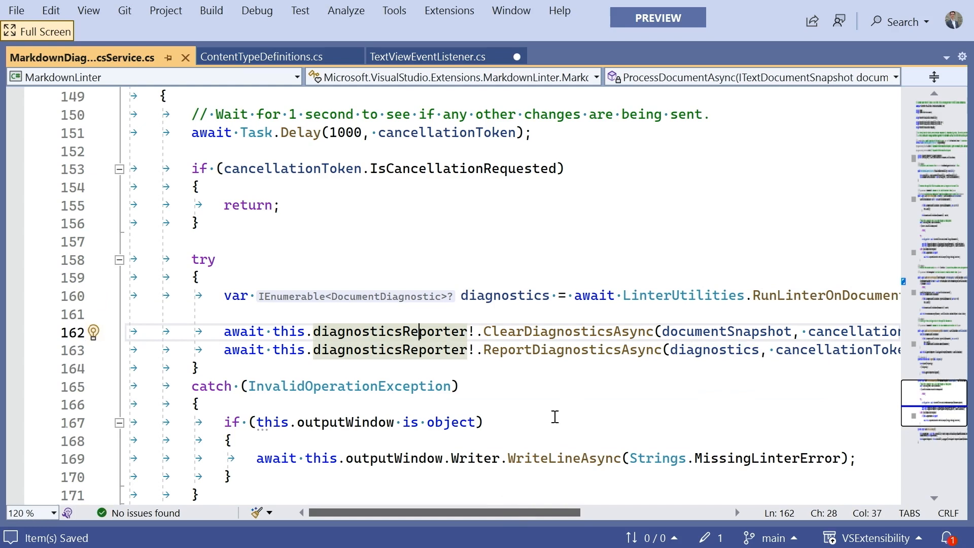
pyautogui.moveTo(584, 372)
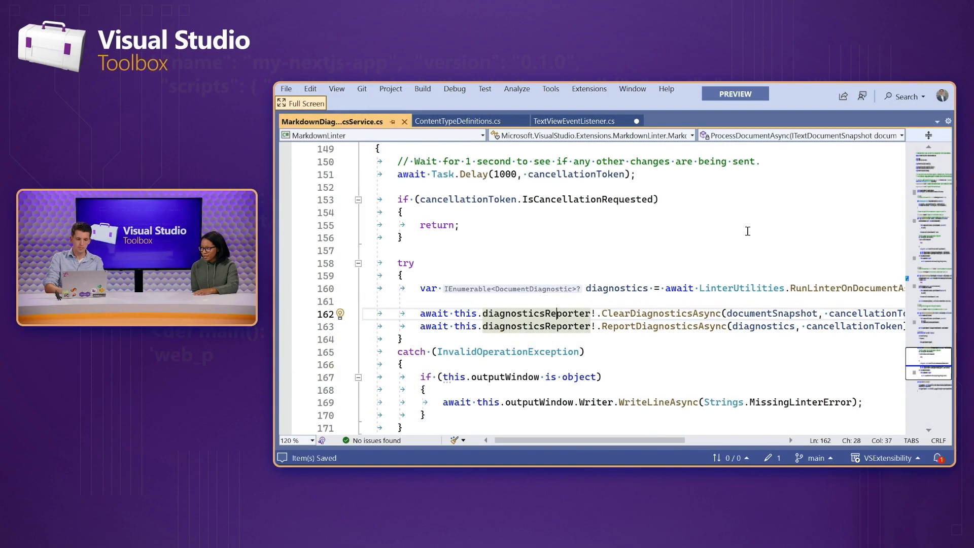
pyautogui.scroll(3)
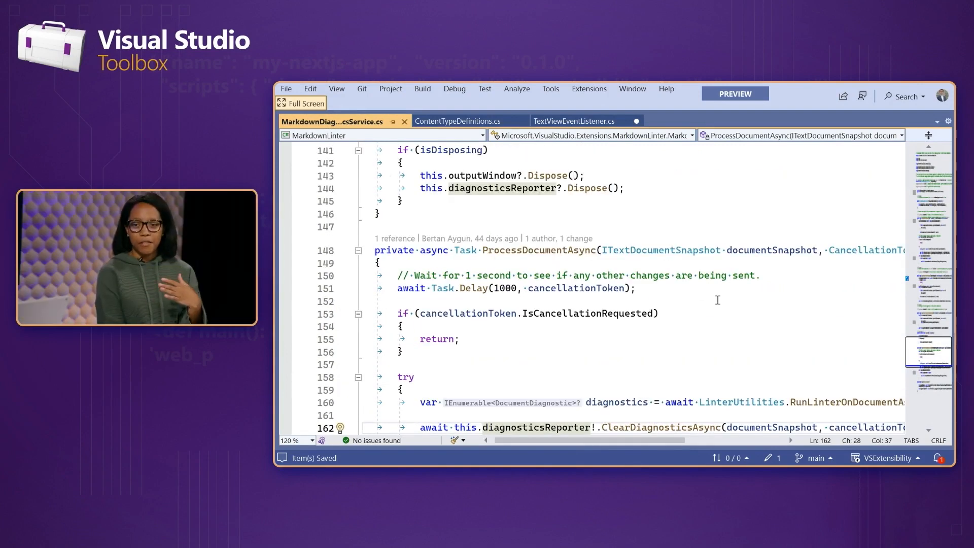
pyautogui.scroll(-3)
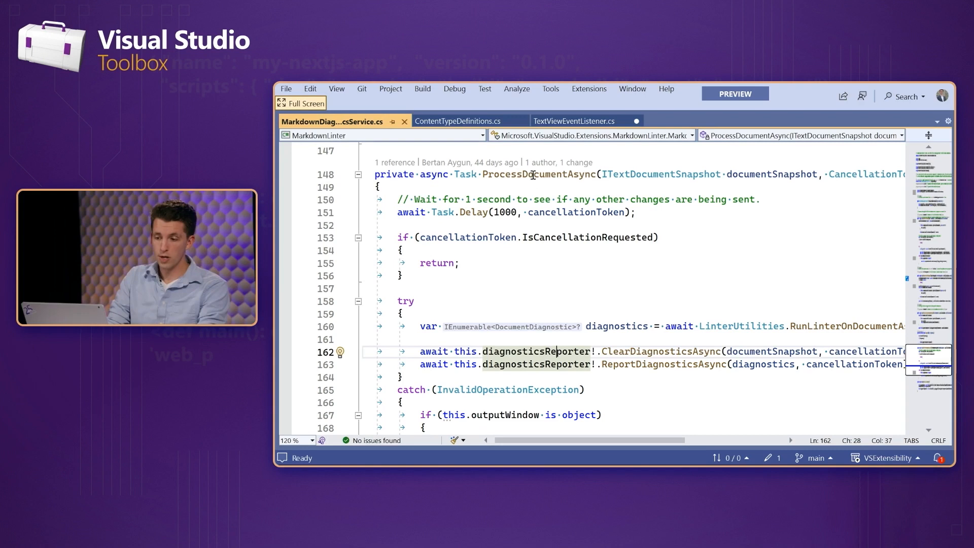
pyautogui.moveTo(531, 174)
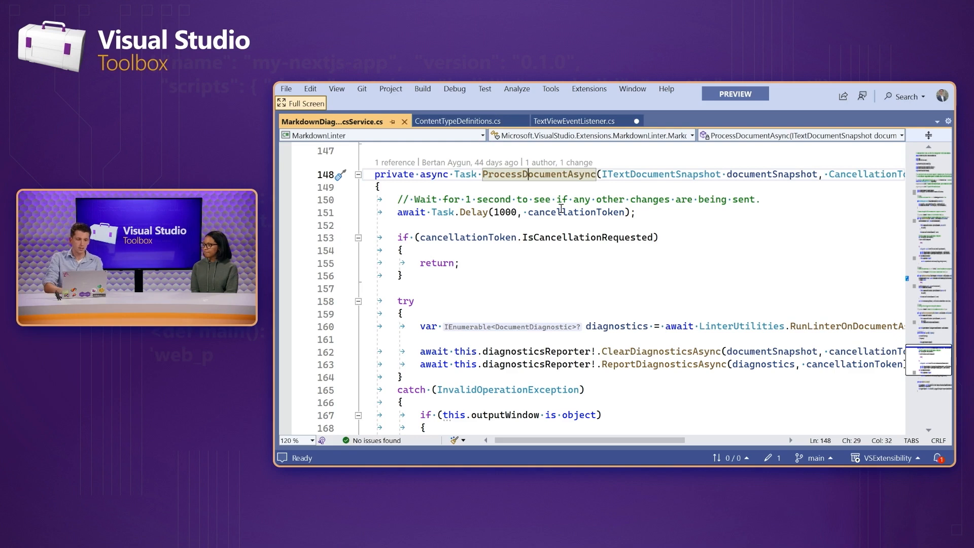
pyautogui.moveTo(540, 174)
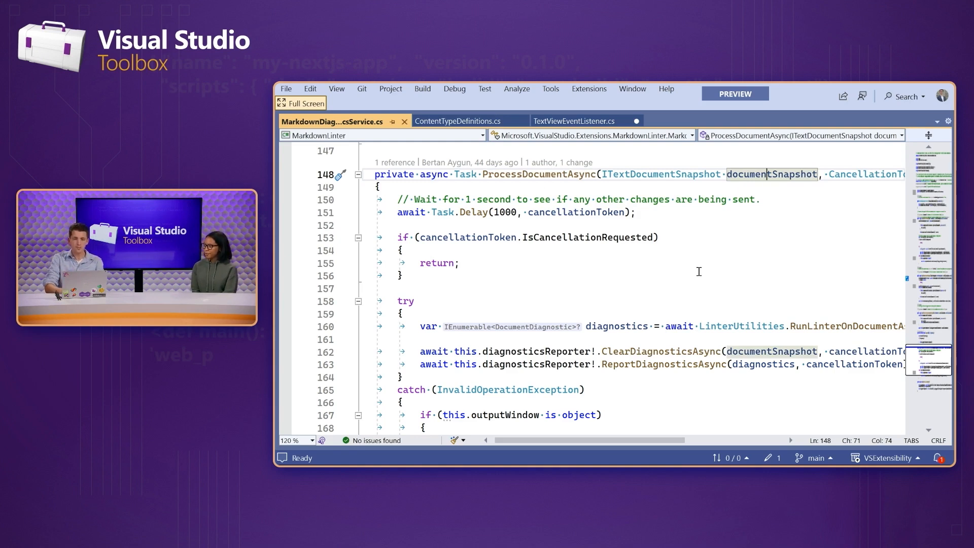
pyautogui.scroll(-3)
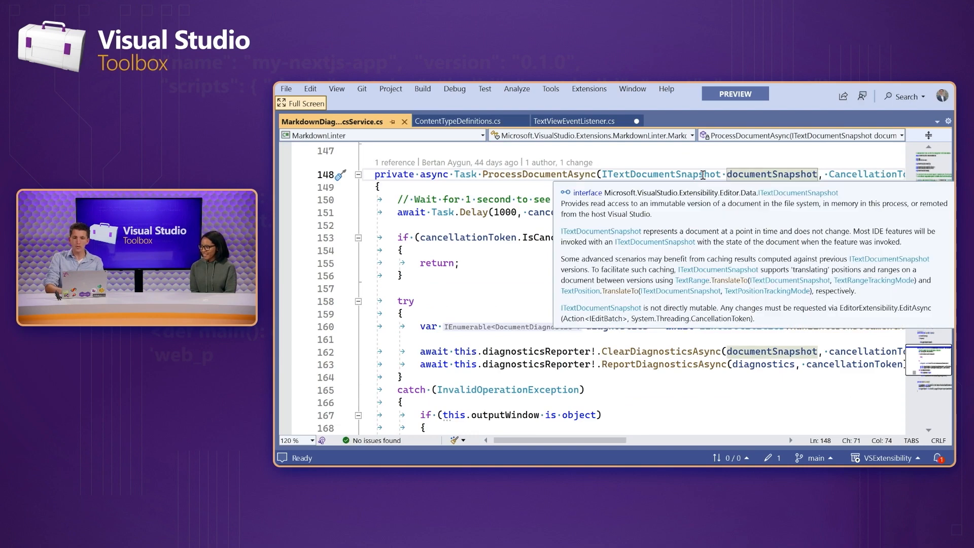
pyautogui.moveTo(607, 263)
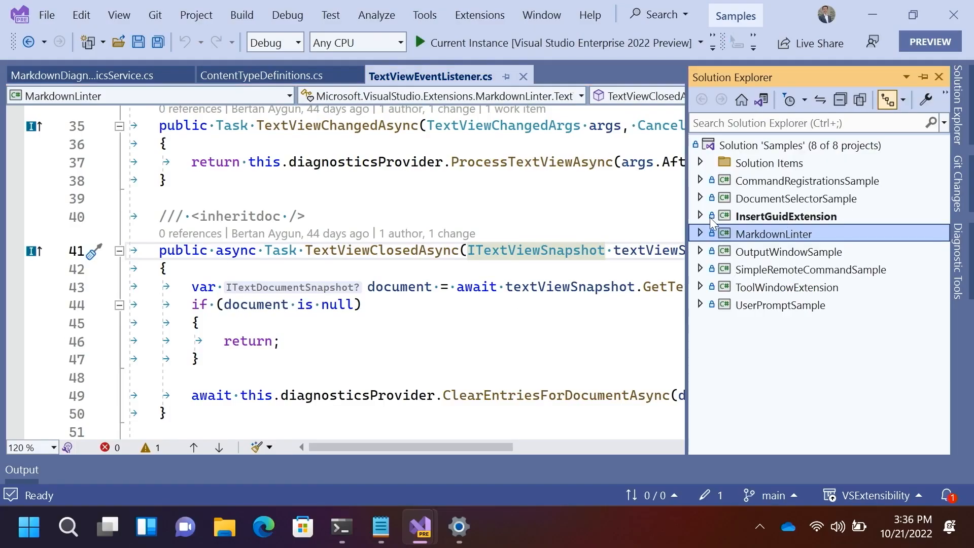
pyautogui.moveTo(702, 221)
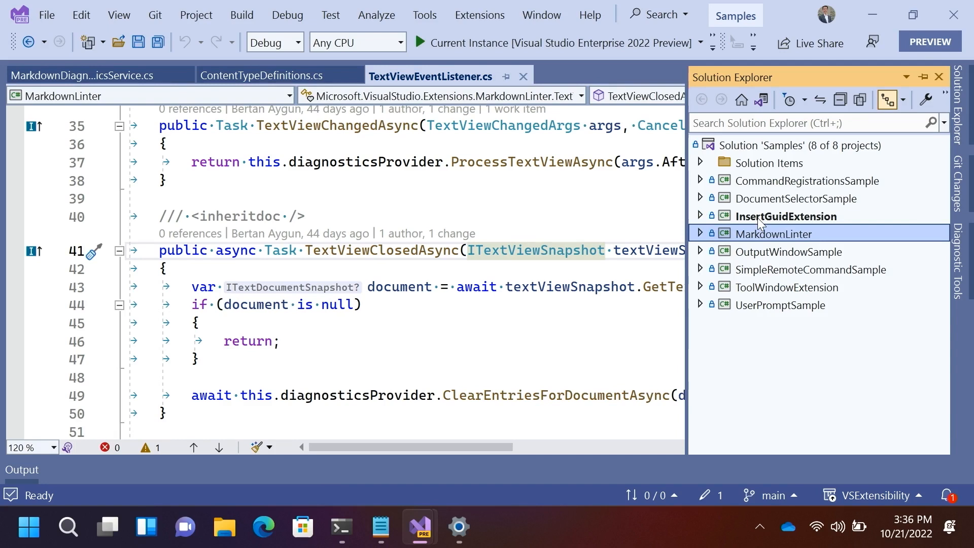
# - Expand InsertGuidExtension in Solution Explorer and open InsertGuidCommand.cs
pyautogui.click(699, 216)
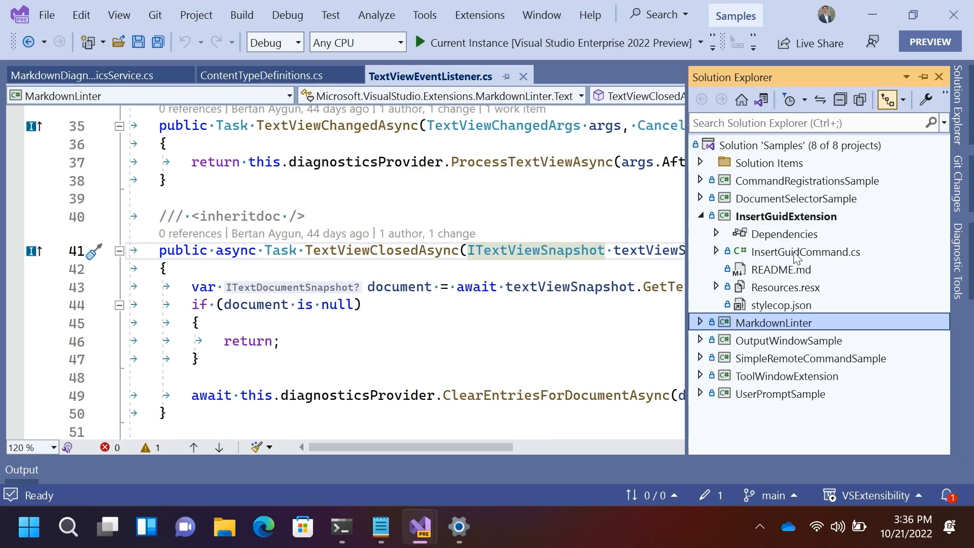
pyautogui.doubleClick(804, 252)
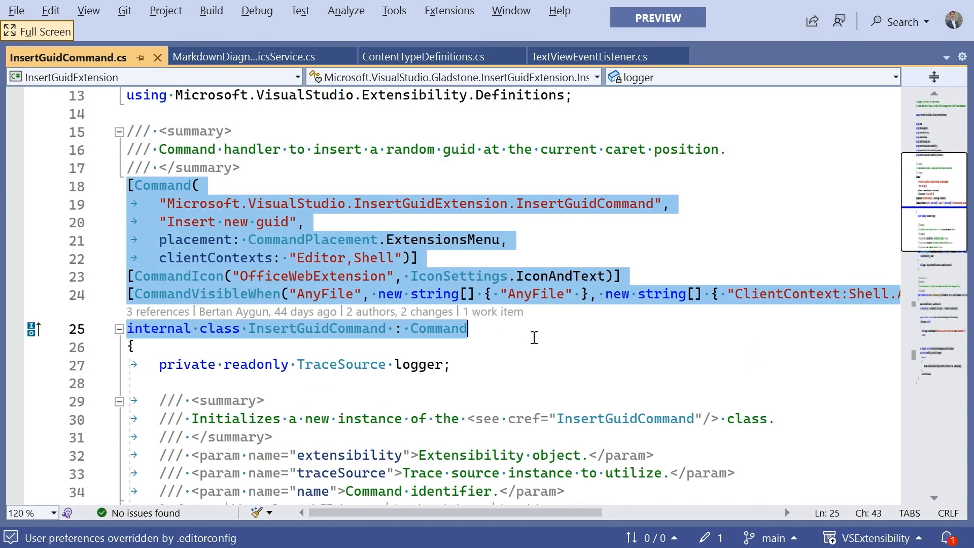
pyautogui.scroll(-3)
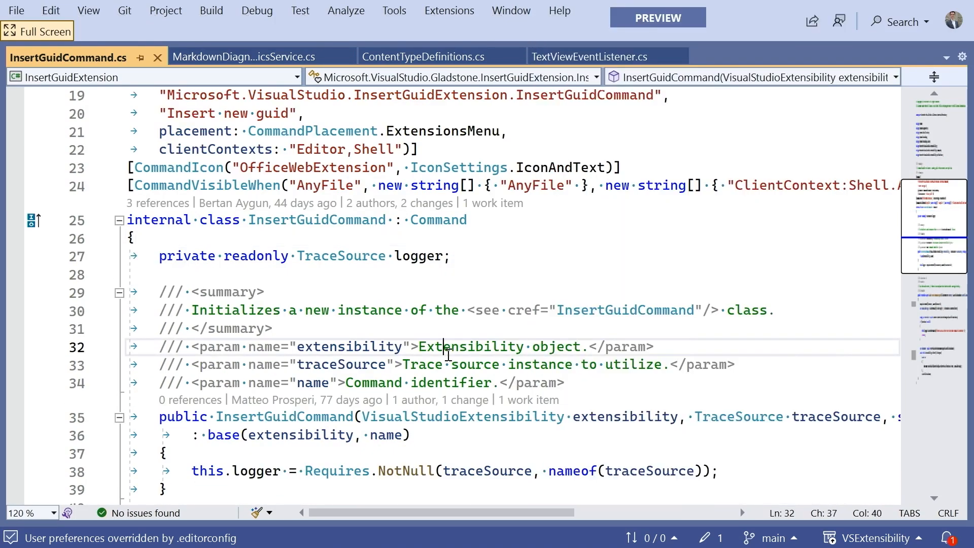
pyautogui.scroll(-3)
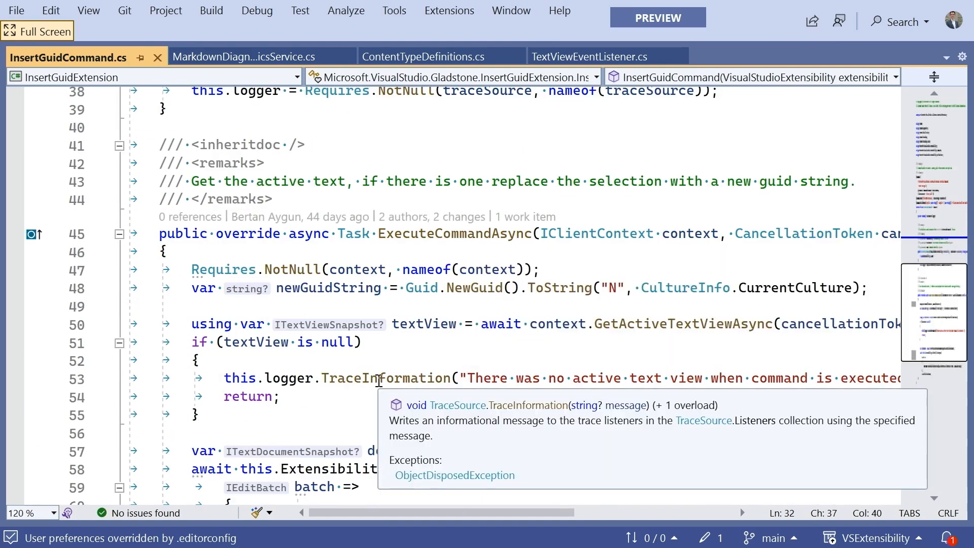
pyautogui.moveTo(650, 346)
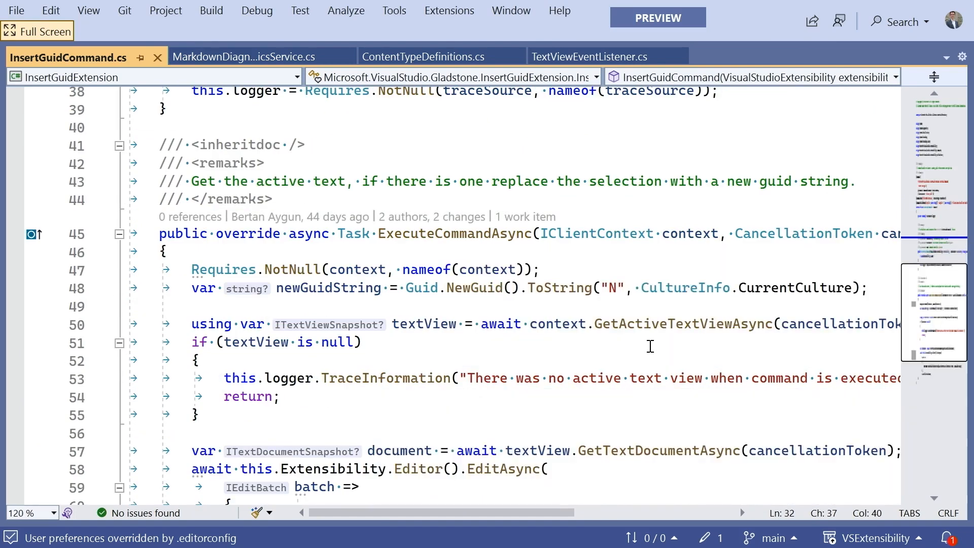
pyautogui.moveTo(485, 253)
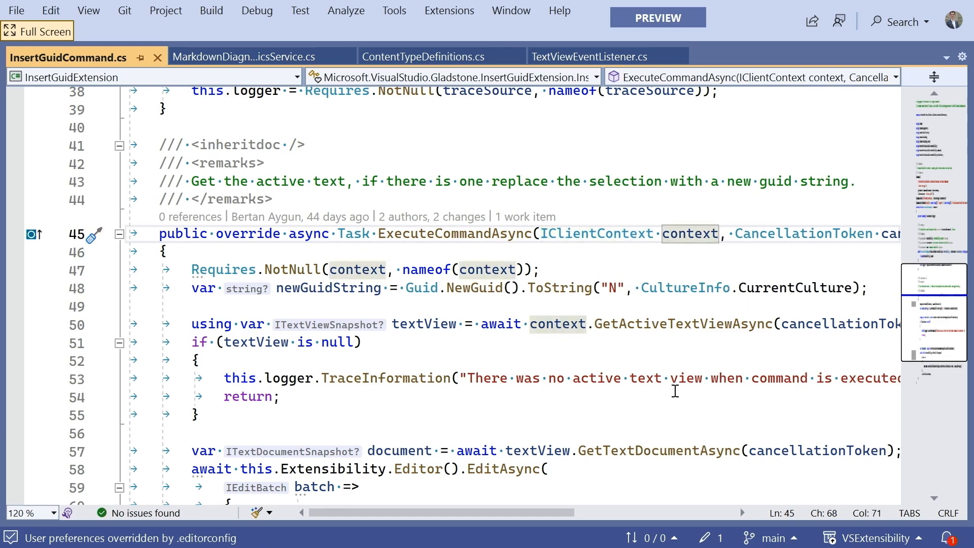
pyautogui.moveTo(210, 338)
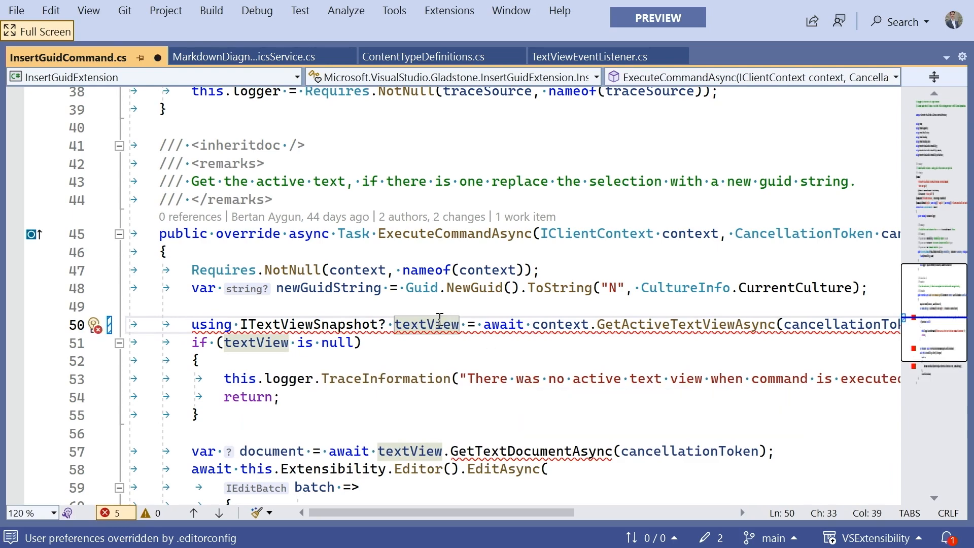
pyautogui.moveTo(487, 431)
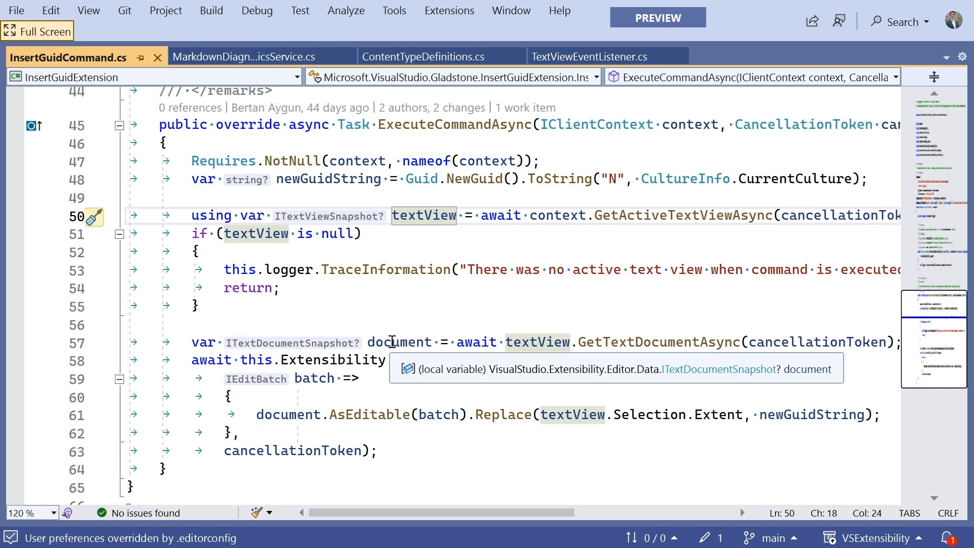
# - Declare var edit = document.AsEditable(batch) and call edit.Replace(textView.Selection.Extent, newGuidString)
pyautogui.write('Editor().EditAsync(')
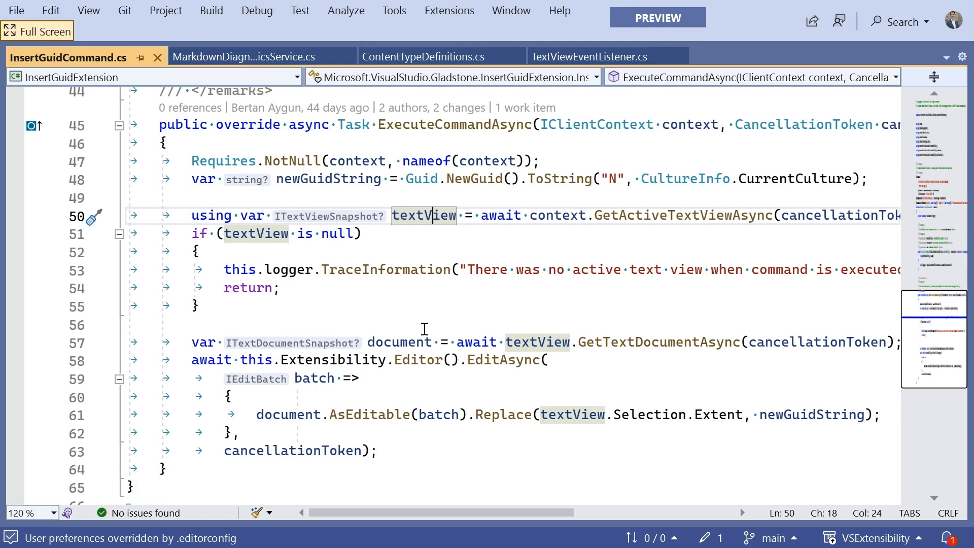
pyautogui.moveTo(614, 370)
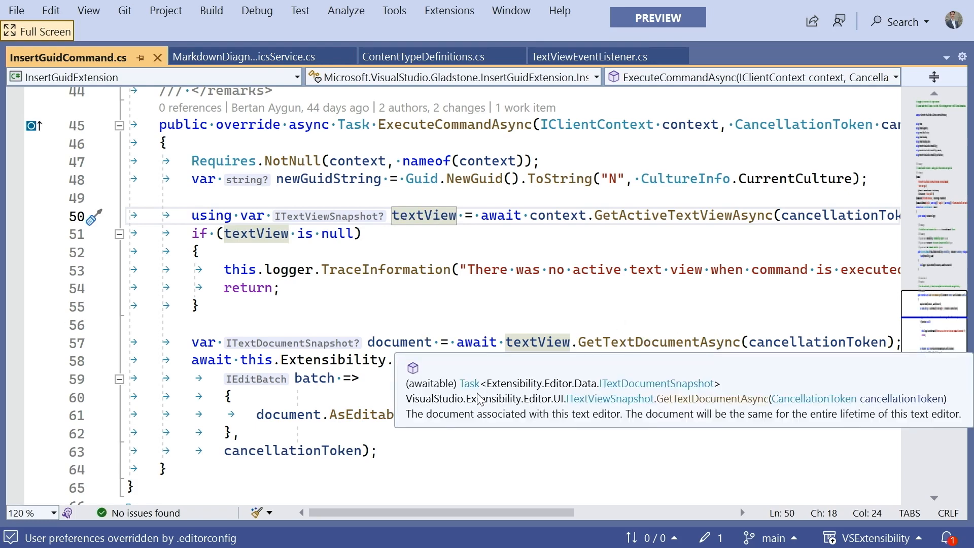
pyautogui.scroll(-3)
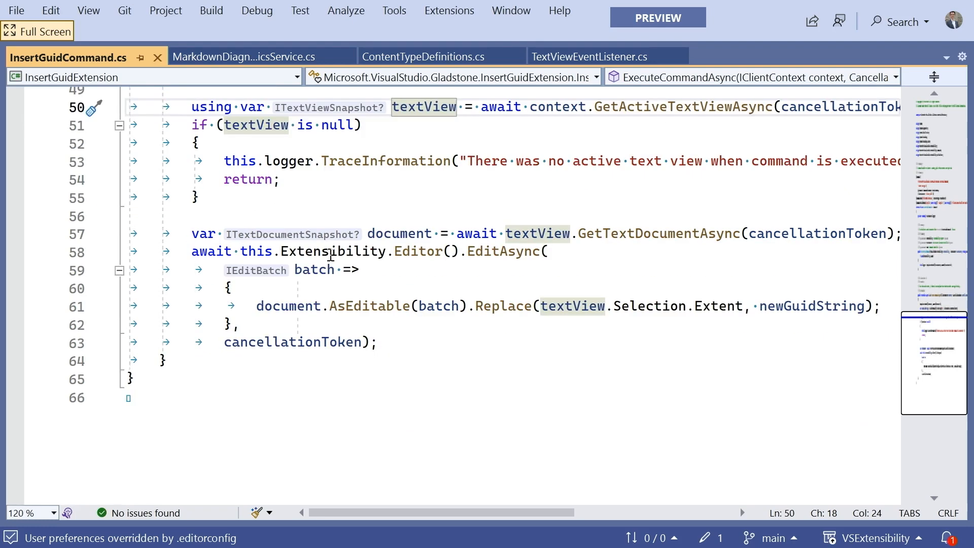
pyautogui.moveTo(489, 251)
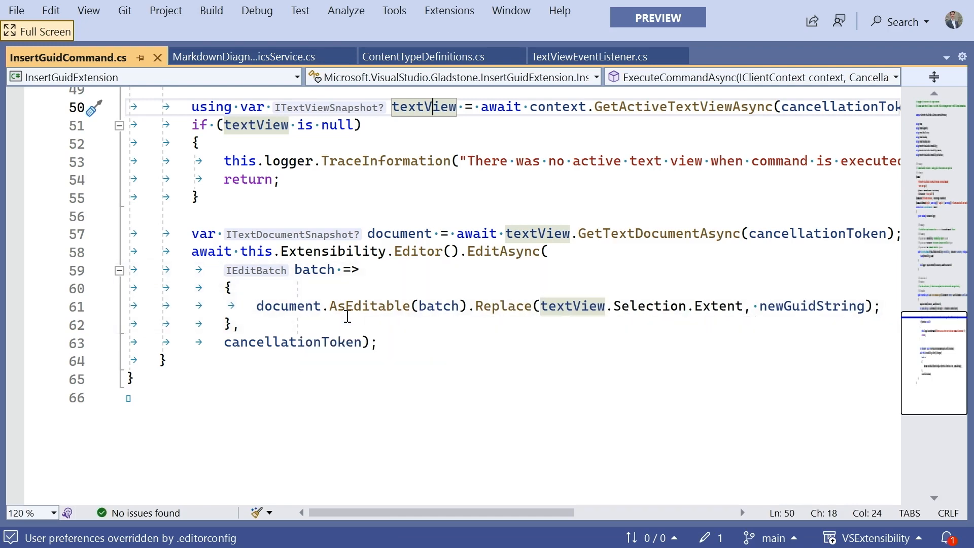
pyautogui.moveTo(506, 305)
pyautogui.write('e')
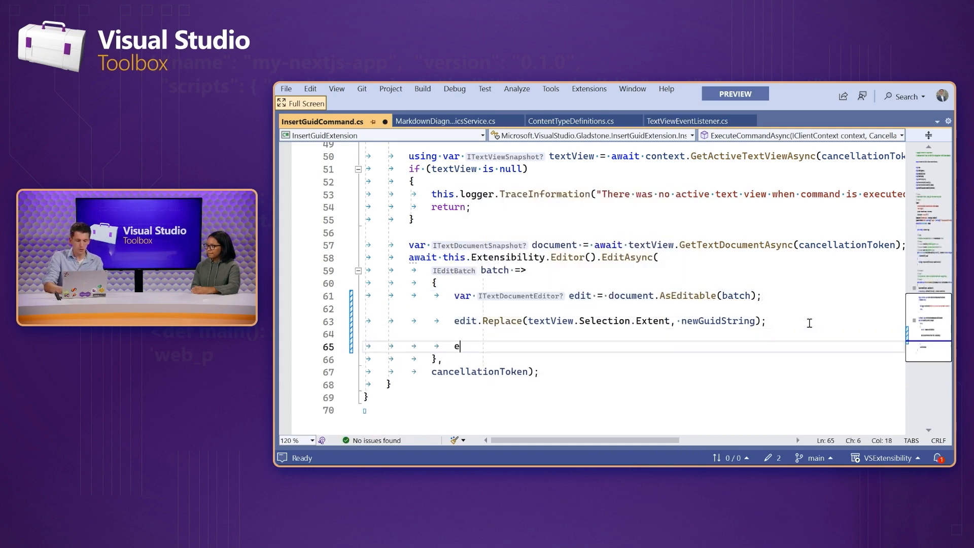
# - Add edit.Insert(0, "Hello"); below the Replace call
pyautogui.write('dit.')
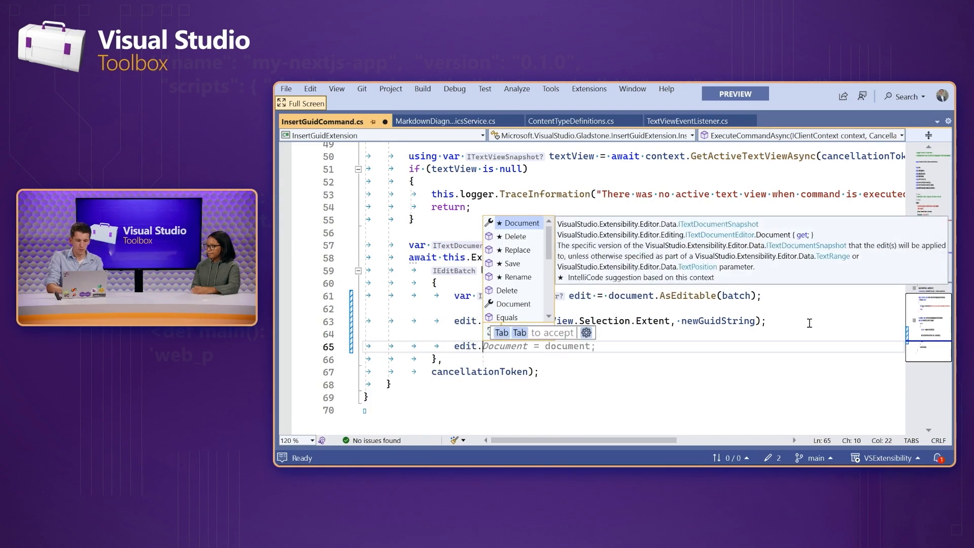
pyautogui.write('I')
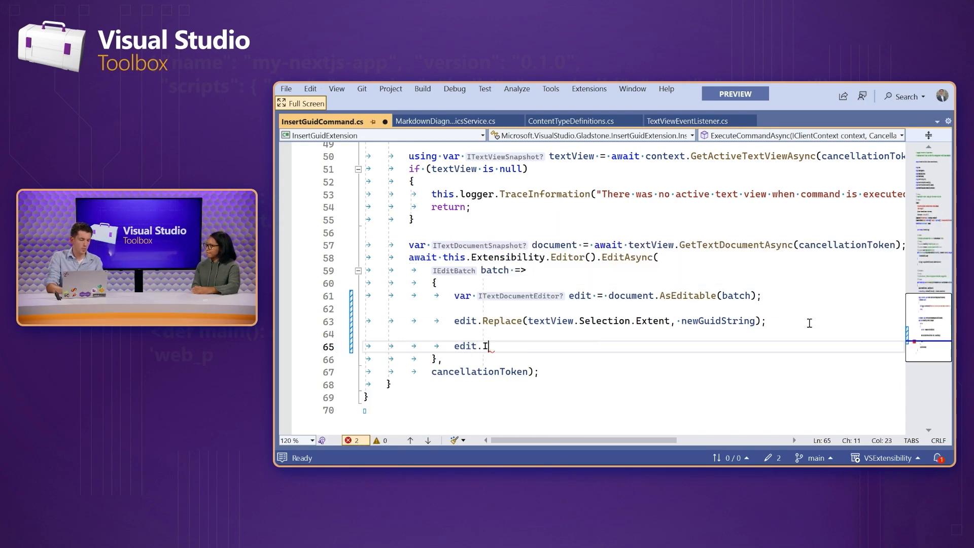
pyautogui.write('nsert(0,')
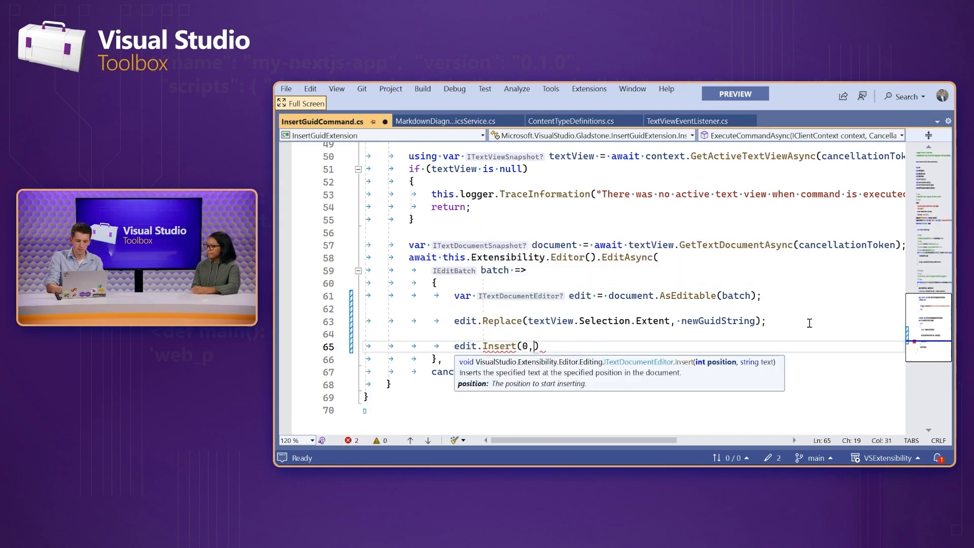
pyautogui.write('"Hello")')
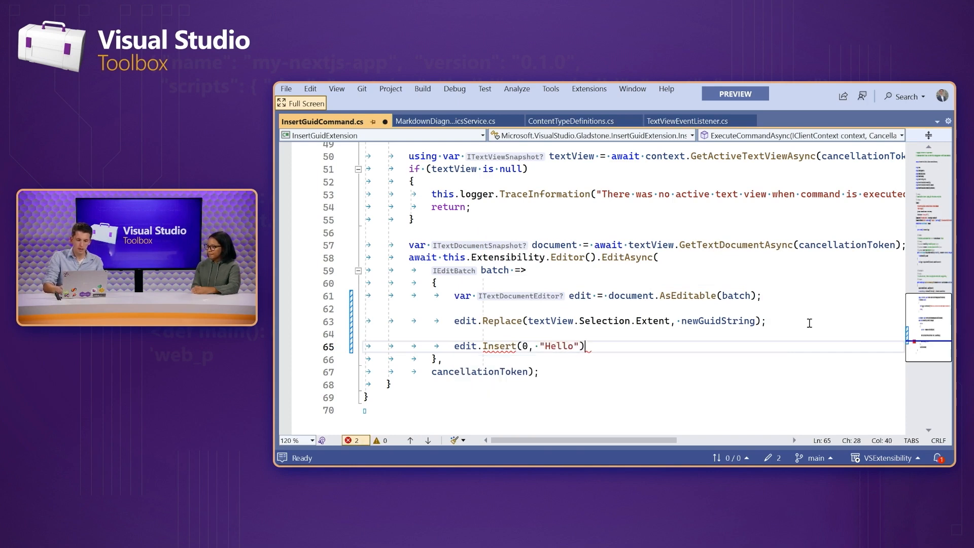
pyautogui.write(';')
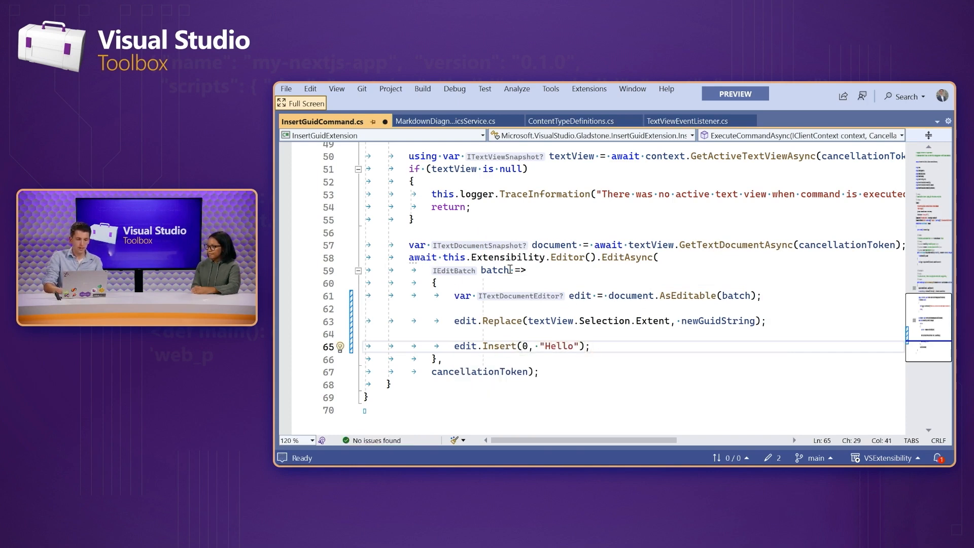